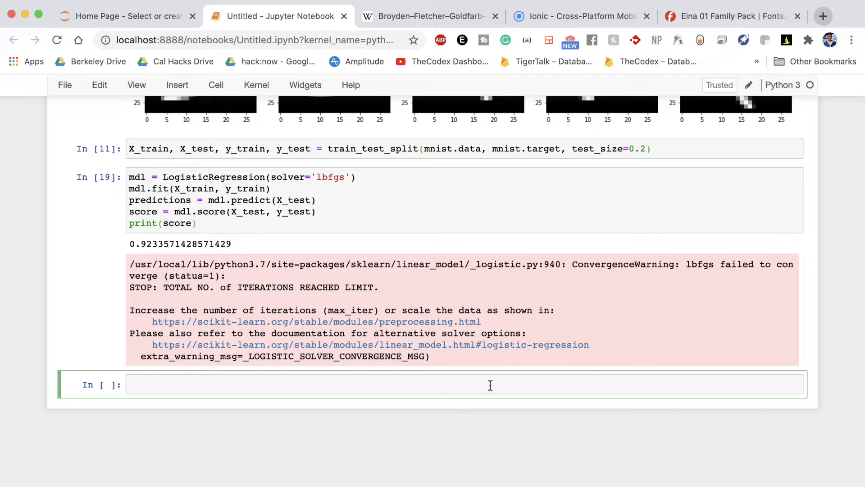
pyautogui.moveTo(490, 385)
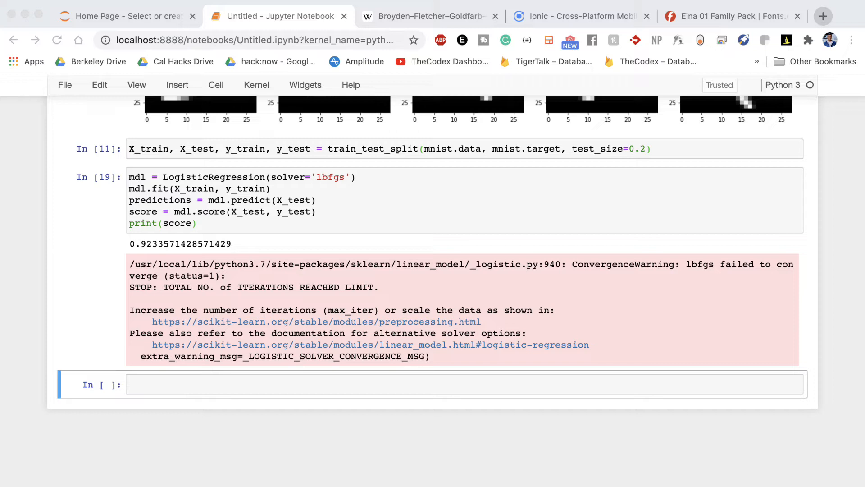
# Set index = 0 in the empty code cell.
pyautogui.click(348, 384)
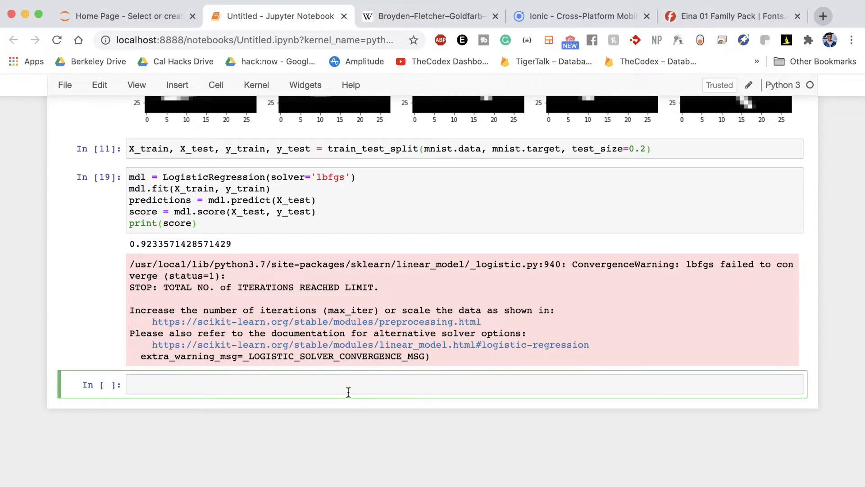
pyautogui.click(348, 384)
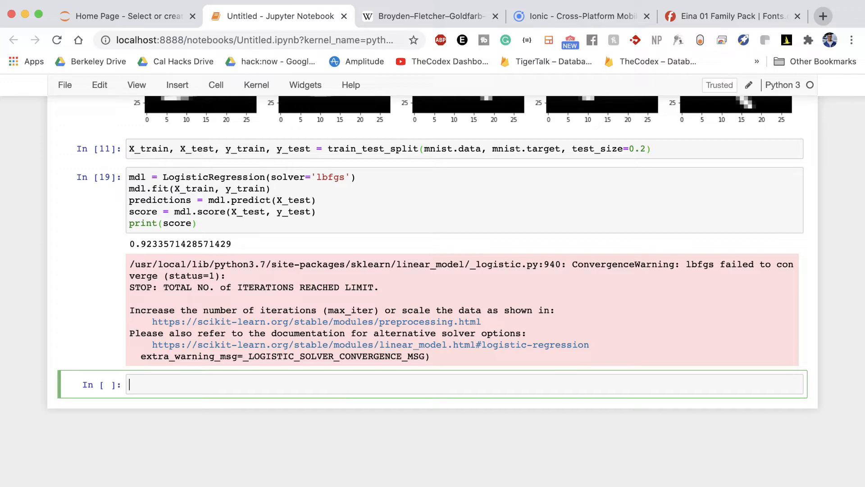
pyautogui.write('index =')
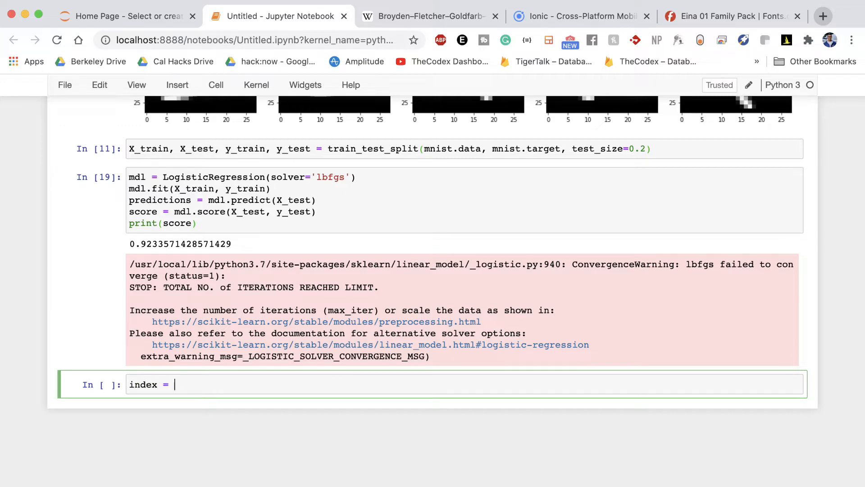
pyautogui.write('0')
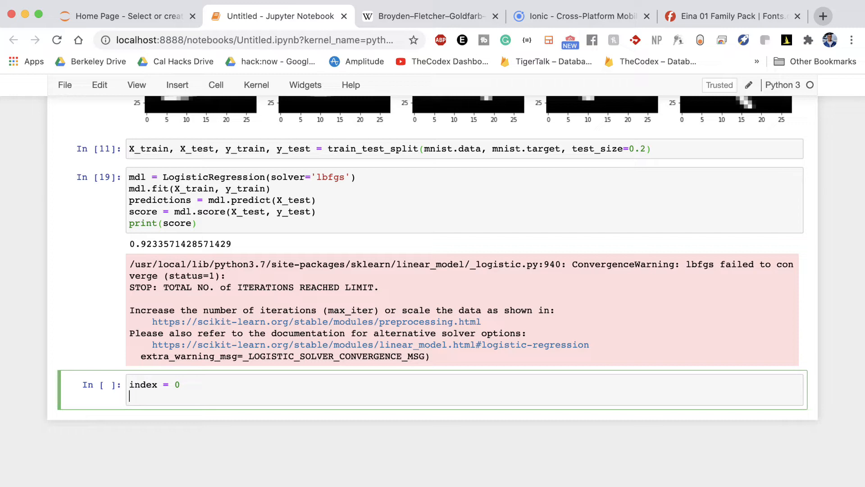
# Display X_test[index] reshaped to 28×28 with plt.imshow.
pyautogui.write('plt')
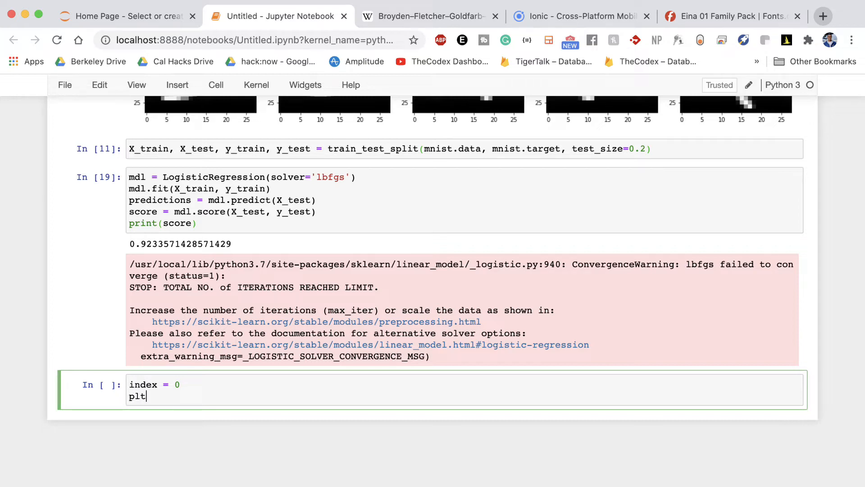
pyautogui.write('.imshow()')
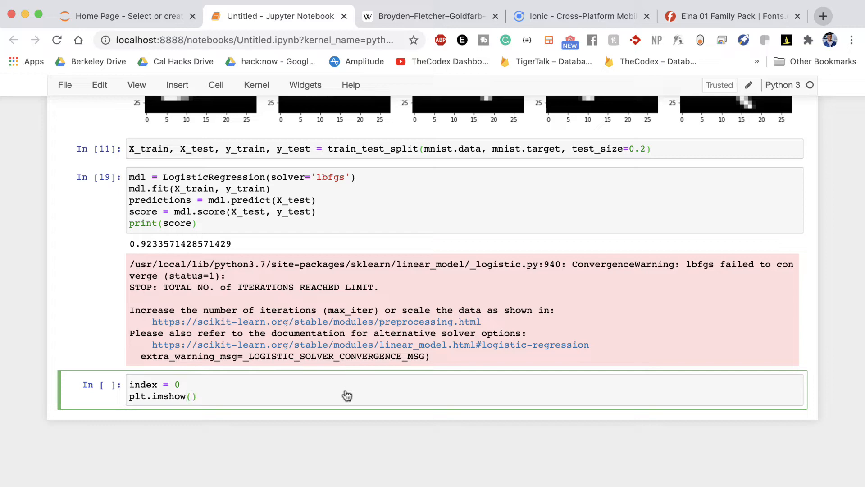
pyautogui.scroll(3)
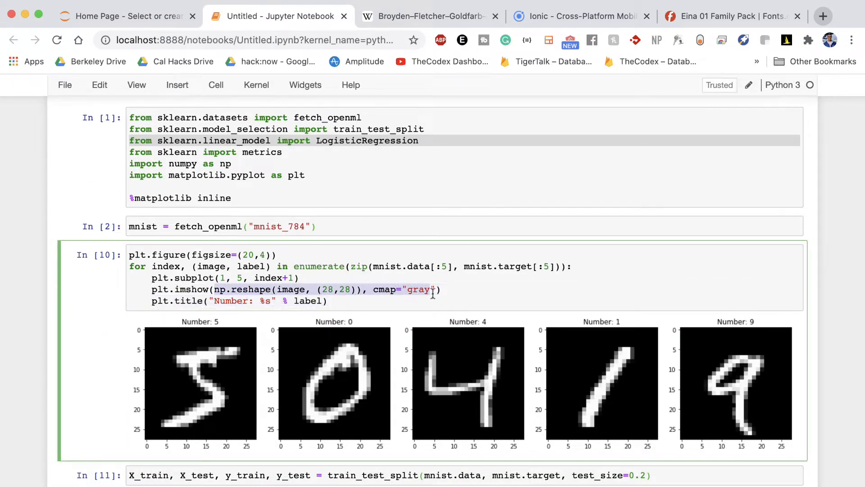
pyautogui.scroll(-3)
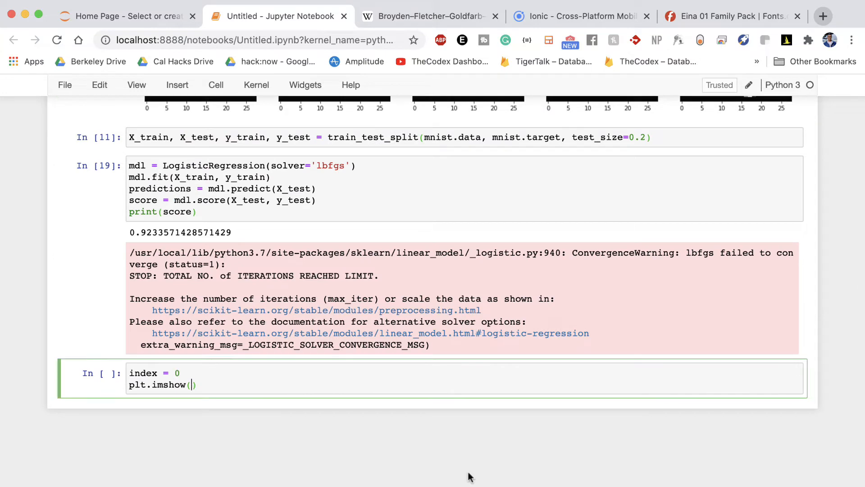
pyautogui.write('np')
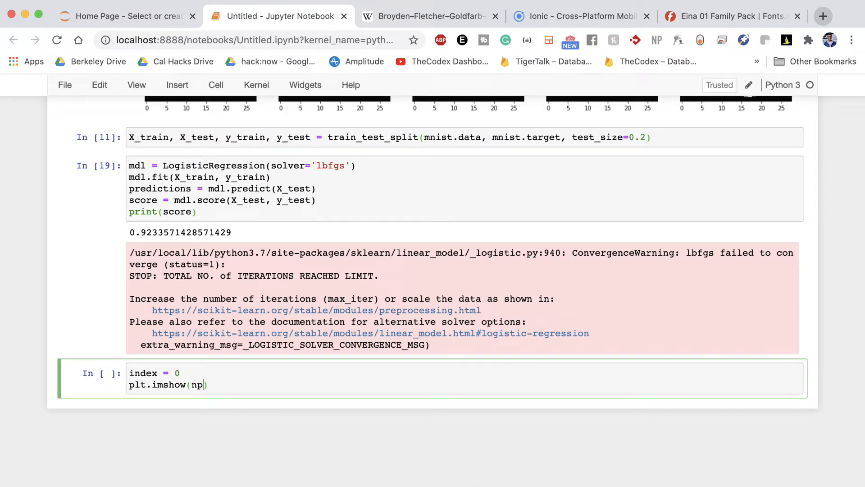
pyautogui.write('.reshape')
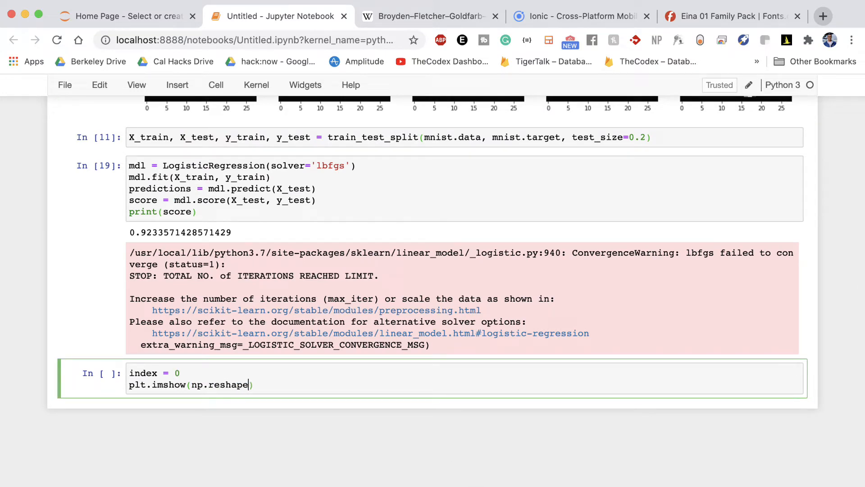
pyautogui.write('(X')
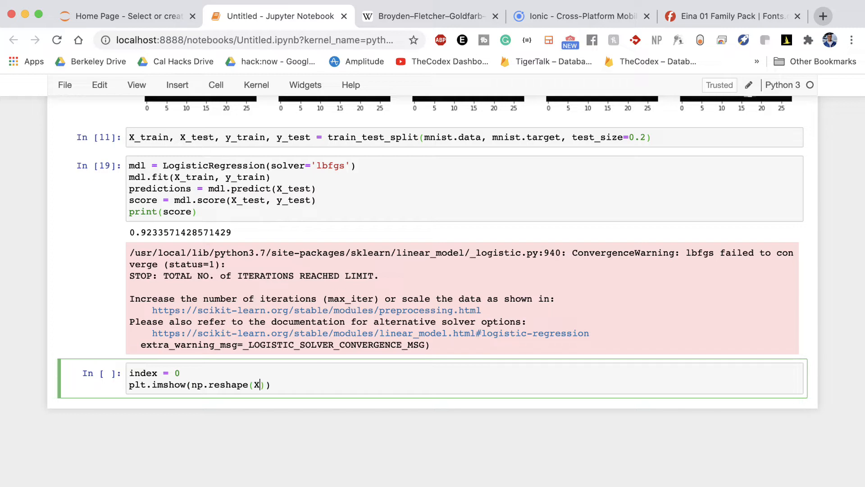
pyautogui.write('_test[')
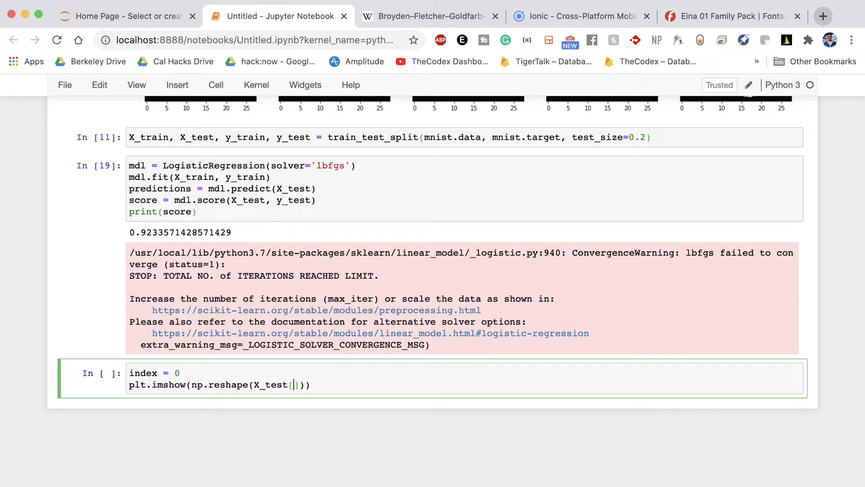
pyautogui.write('ind')
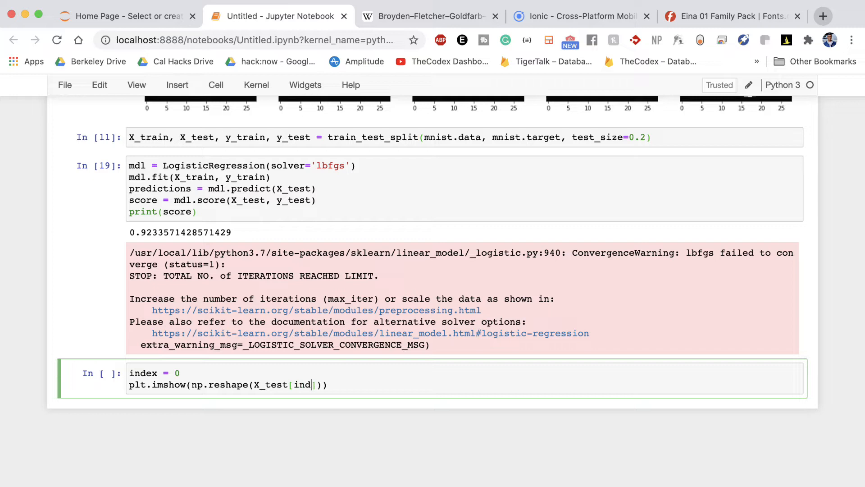
pyautogui.write('ex')
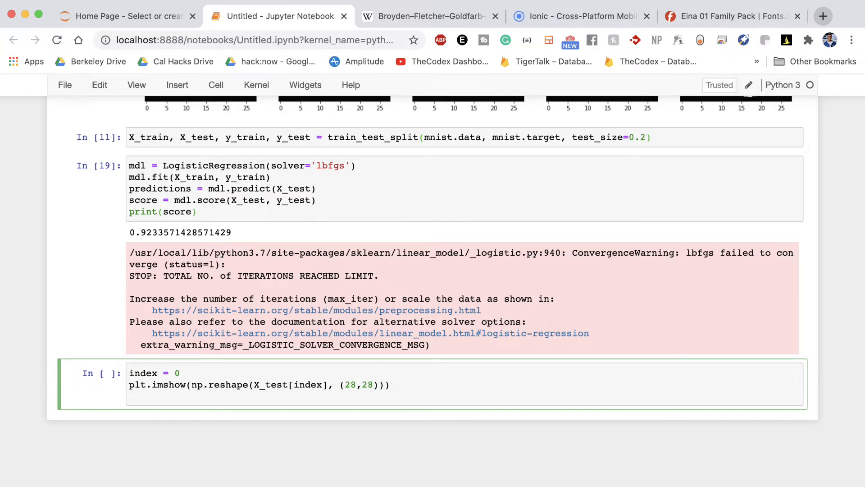
# Begin the print("Prediction: " + ...) line.
pyautogui.write('print()')
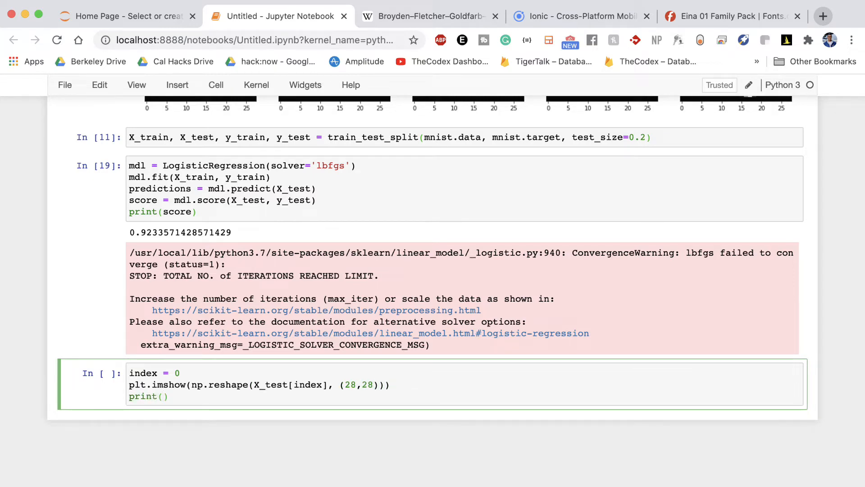
pyautogui.write('"Prediction"')
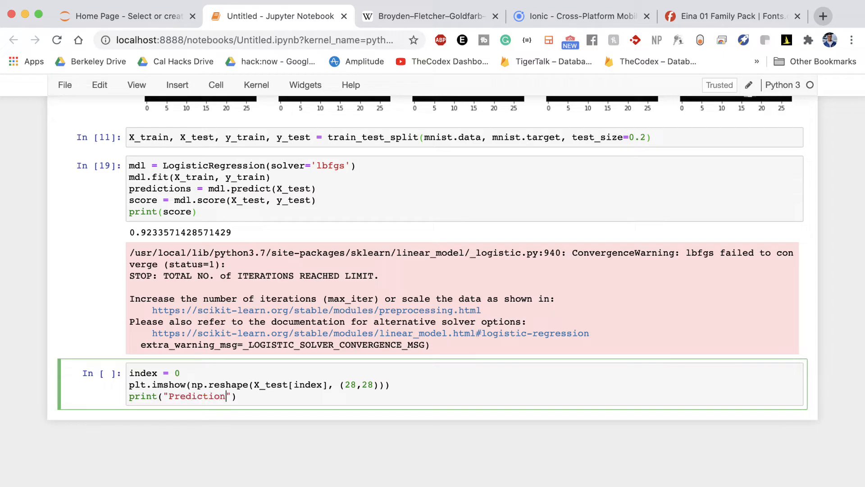
pyautogui.write(': " +')
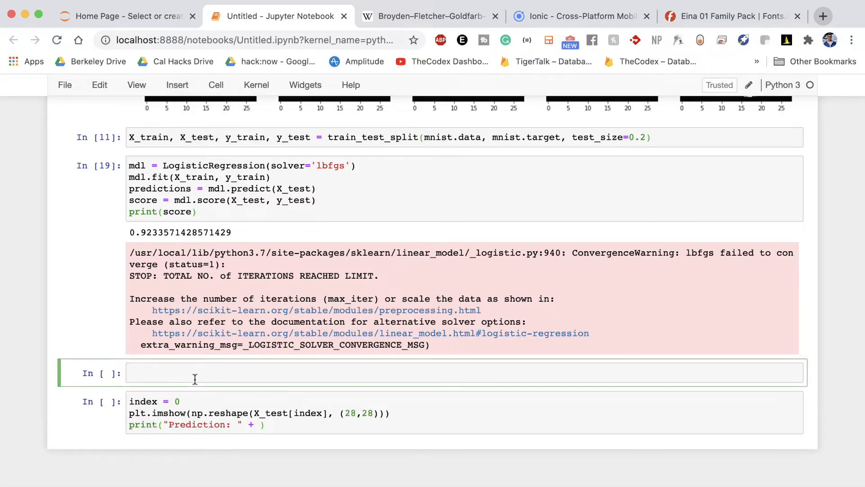
# Run mdl.predict(X_test[0]) and scroll through the resulting ValueError.
pyautogui.write('mdl.preict(')
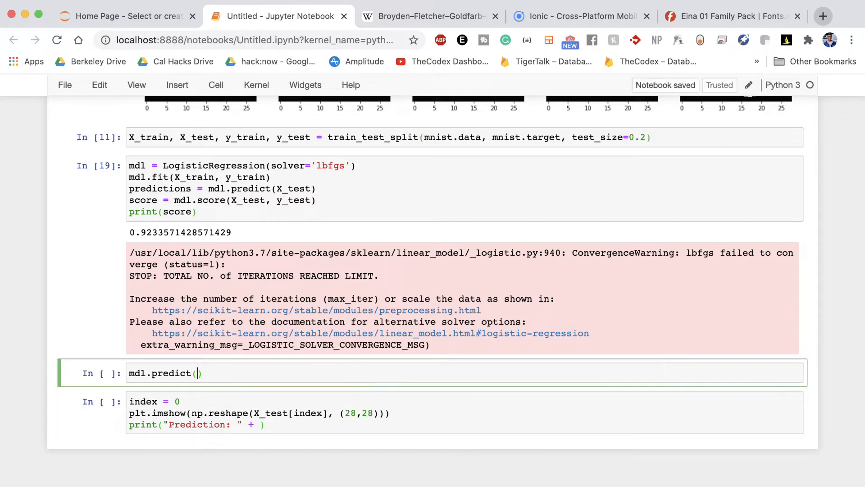
pyautogui.write('X')
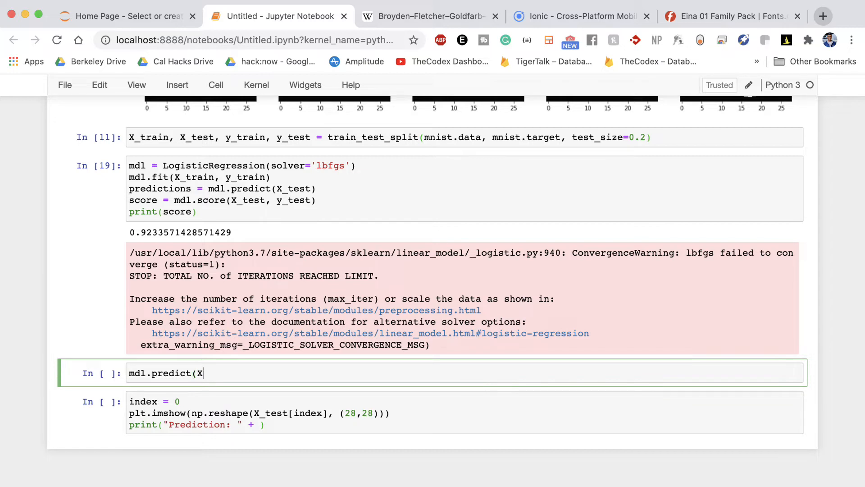
pyautogui.write('_test[0]')
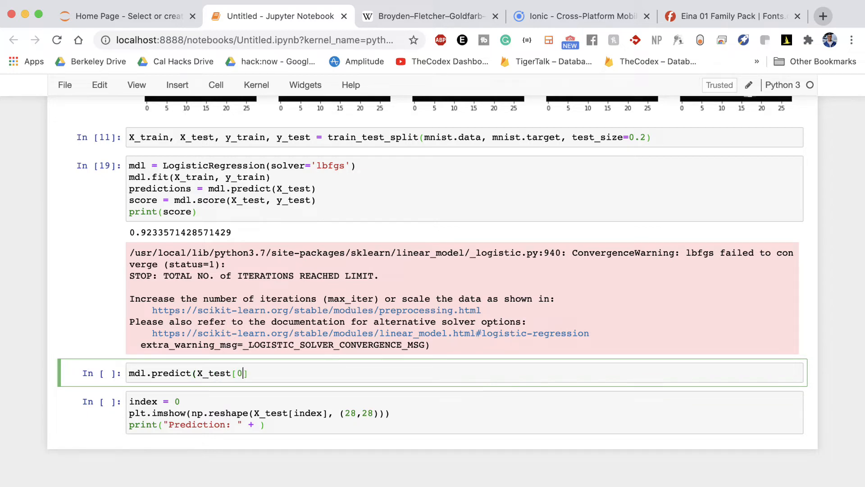
pyautogui.write(')')
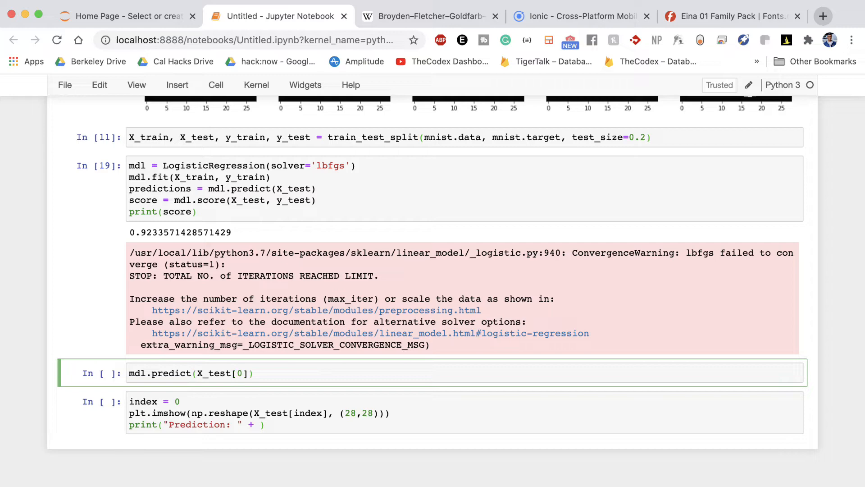
pyautogui.press('shift+enter')
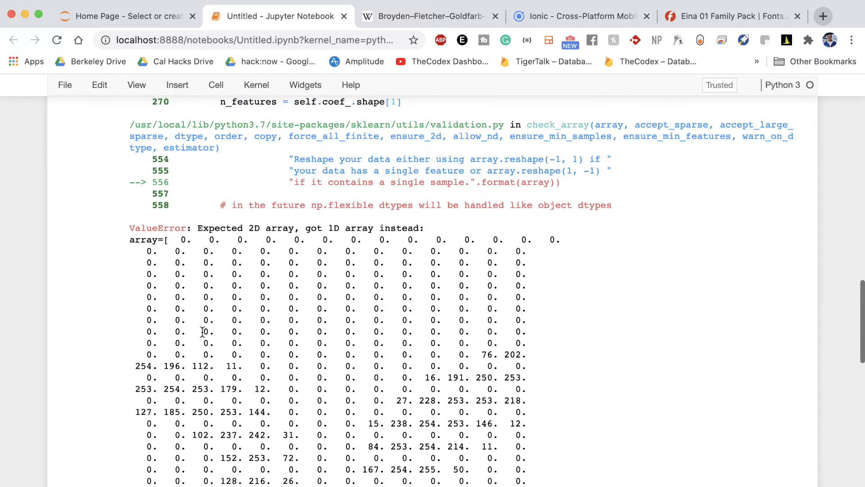
pyautogui.scroll(3)
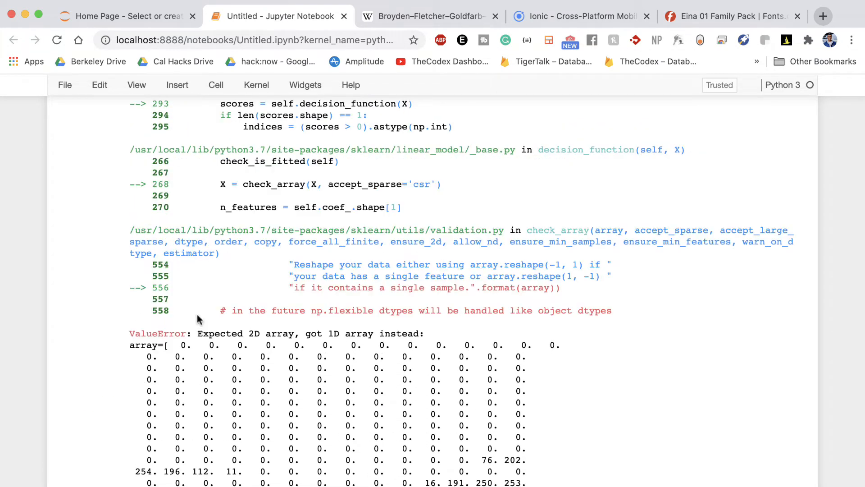
pyautogui.scroll(3)
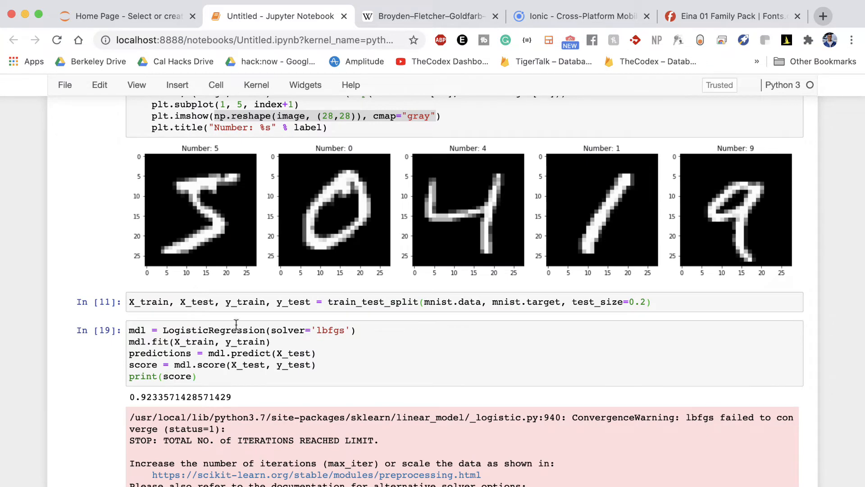
pyautogui.scroll(-3)
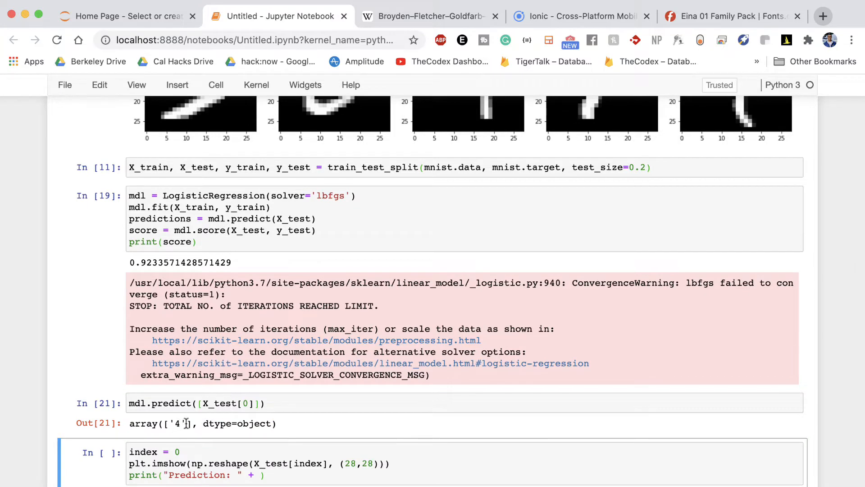
# Print the label from mdl.predict([X_test[index]])[0] in the image display cell.
pyautogui.click(307, 424)
pyautogui.write('[0]')
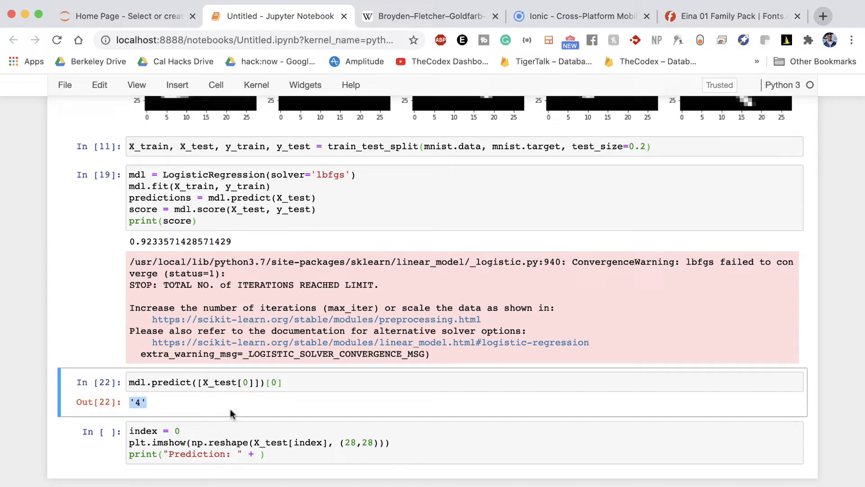
pyautogui.click(260, 454)
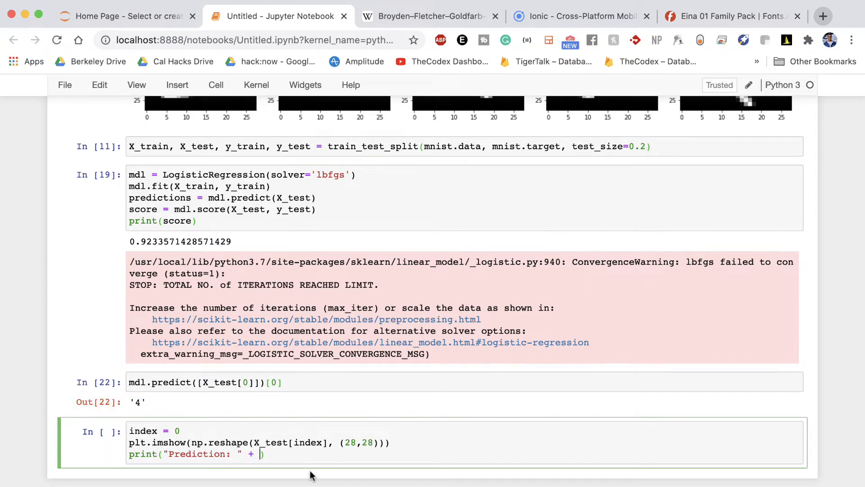
pyautogui.write('mdl.predict(')
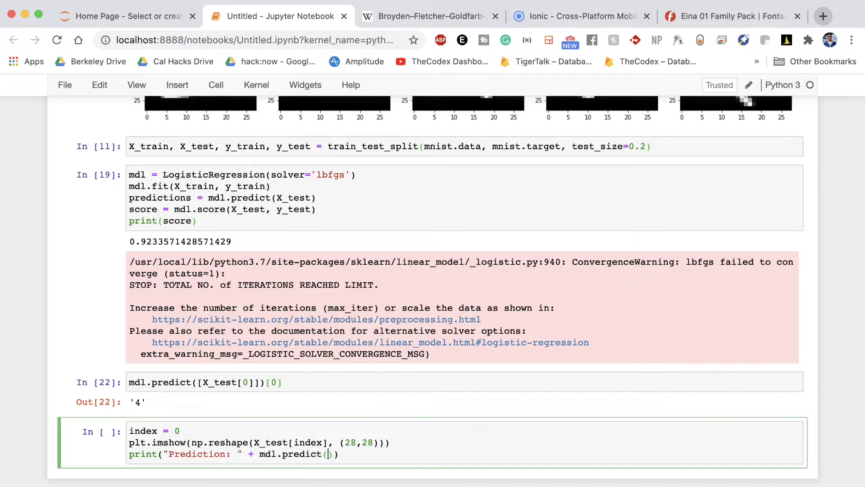
pyautogui.write('[X_test[')
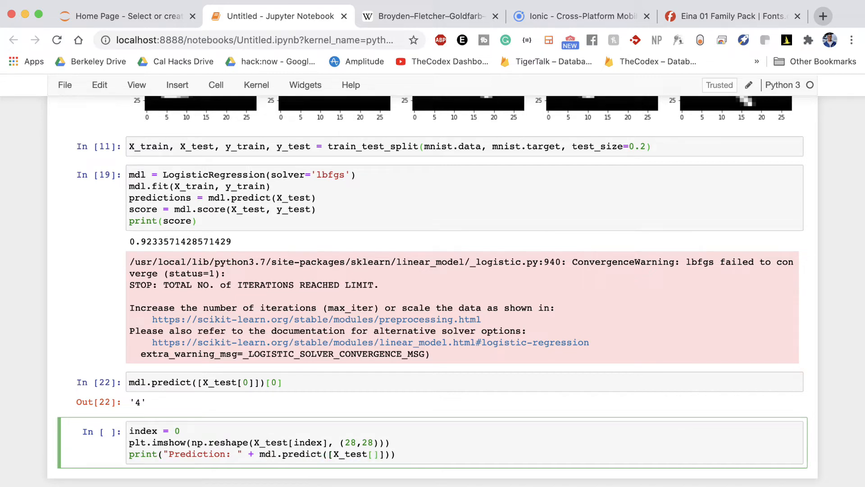
pyautogui.write('index')
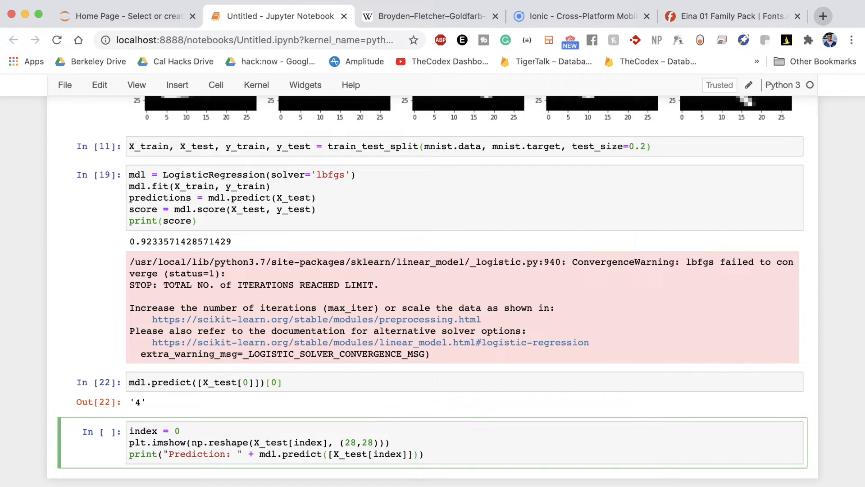
pyautogui.write('[]')
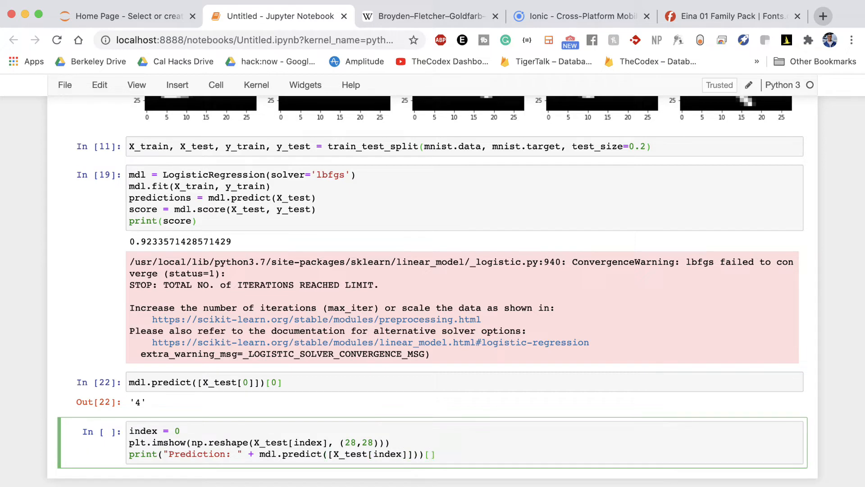
pyautogui.write('0')
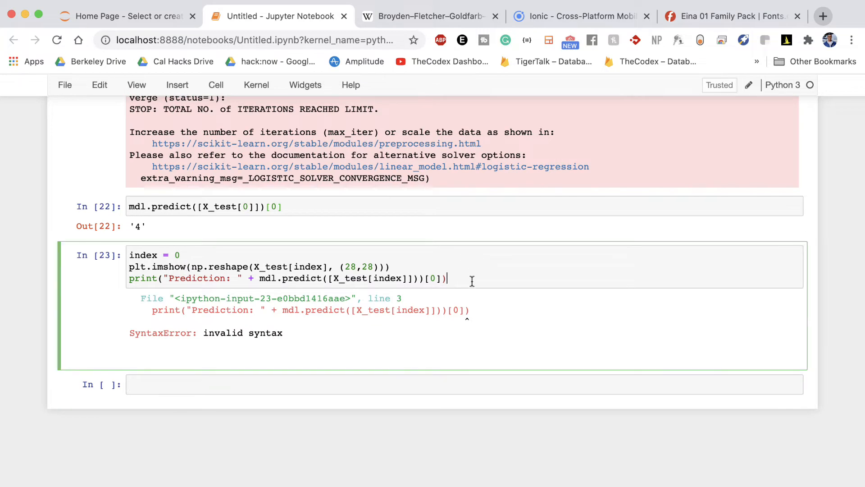
# Remove the extra closing parenthesis and run the display cell.
pyautogui.press('Backspace')
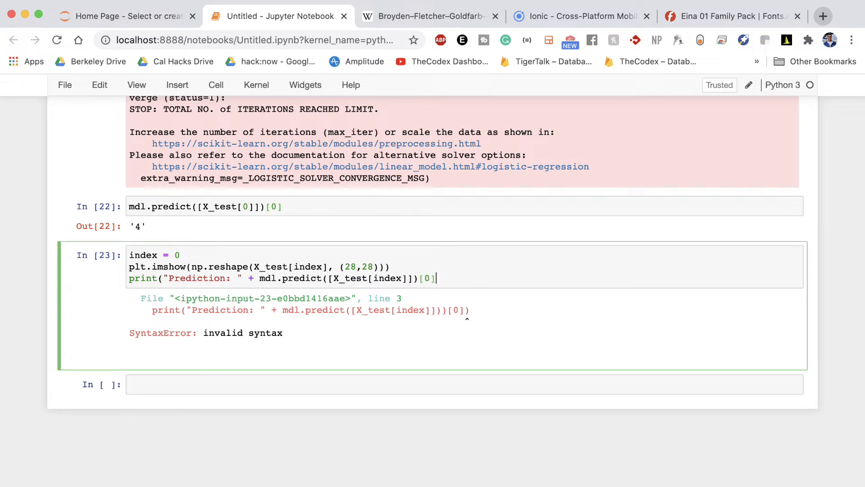
pyautogui.press('shift+Return')
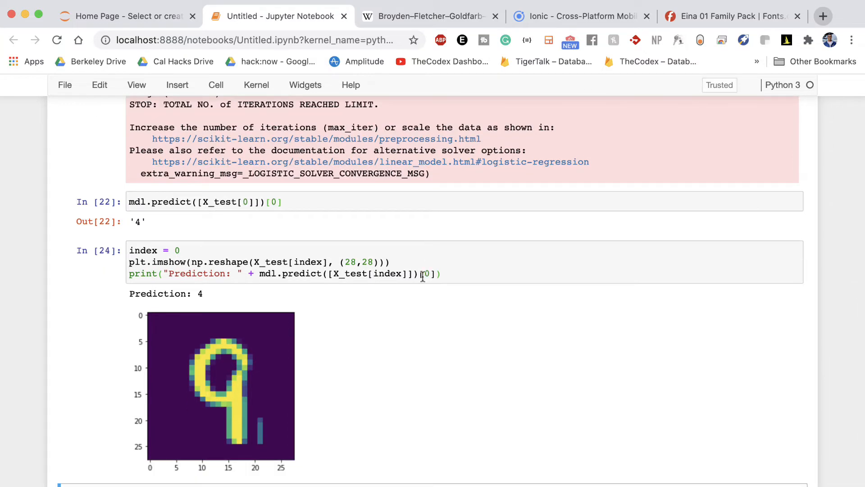
pyautogui.moveTo(220, 333)
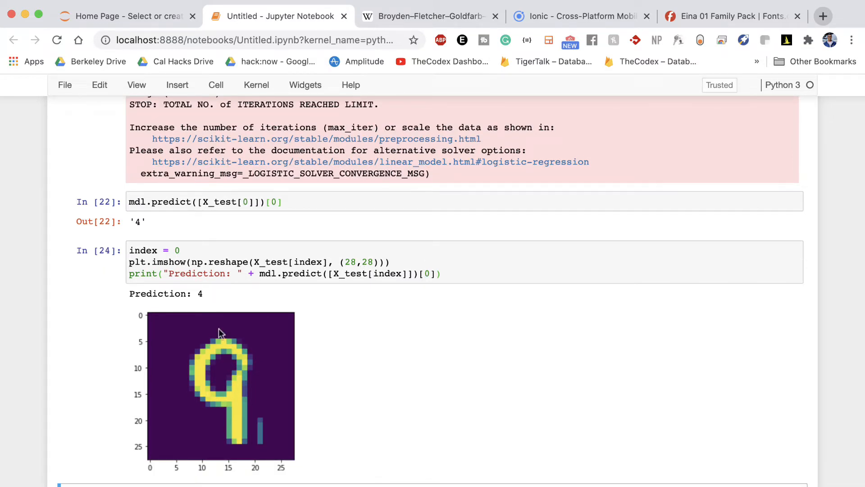
pyautogui.moveTo(200, 369)
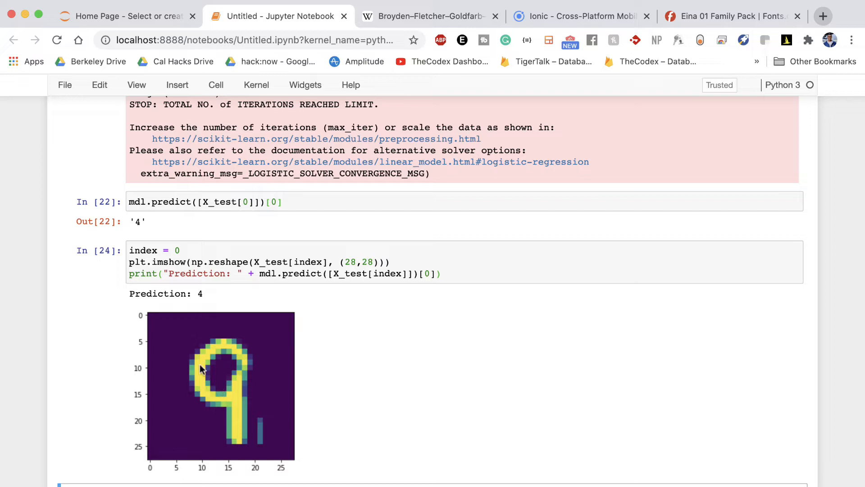
pyautogui.scroll(3)
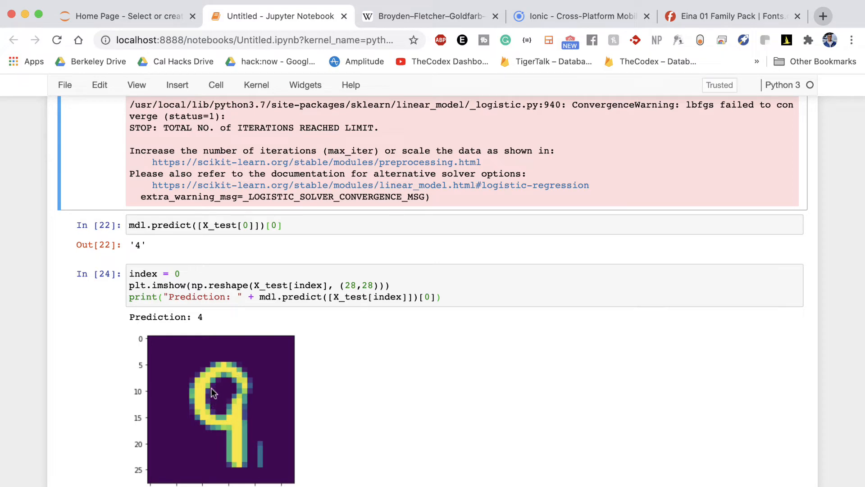
# Rerun the cell for other test indices, ending on 3 predicted as 7.
pyautogui.click(176, 273)
pyautogui.write('1')
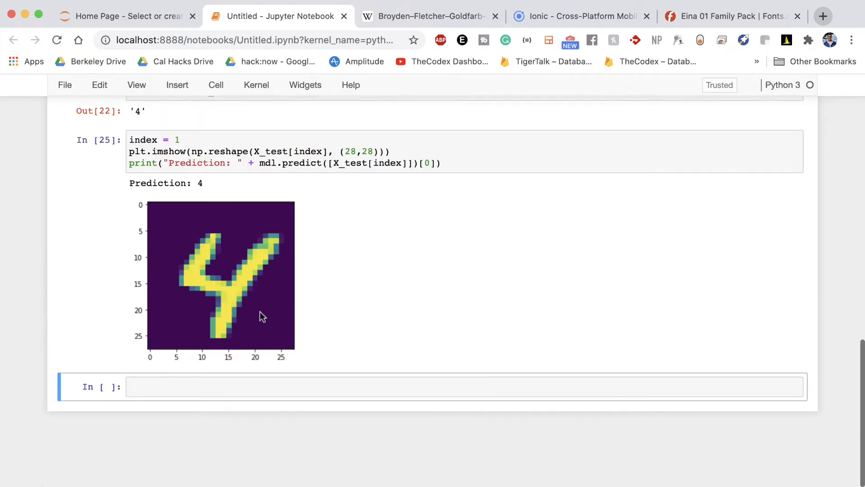
pyautogui.scroll(3)
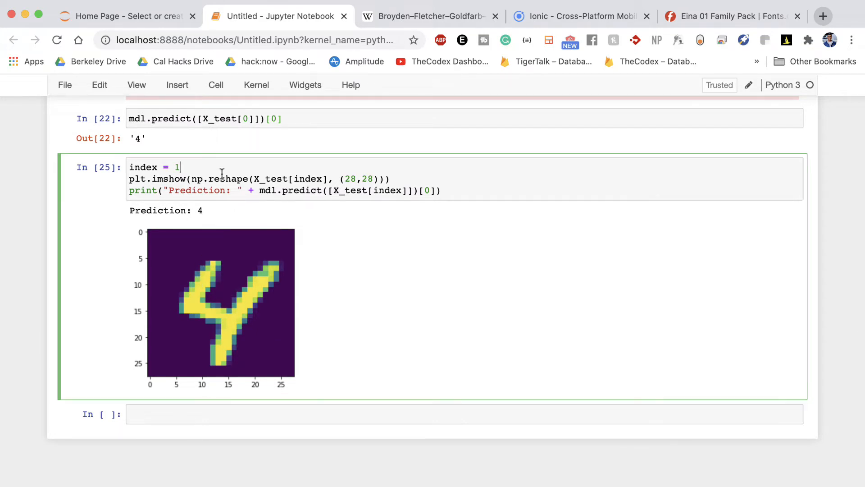
pyautogui.press('shift+Return')
pyautogui.write('3')
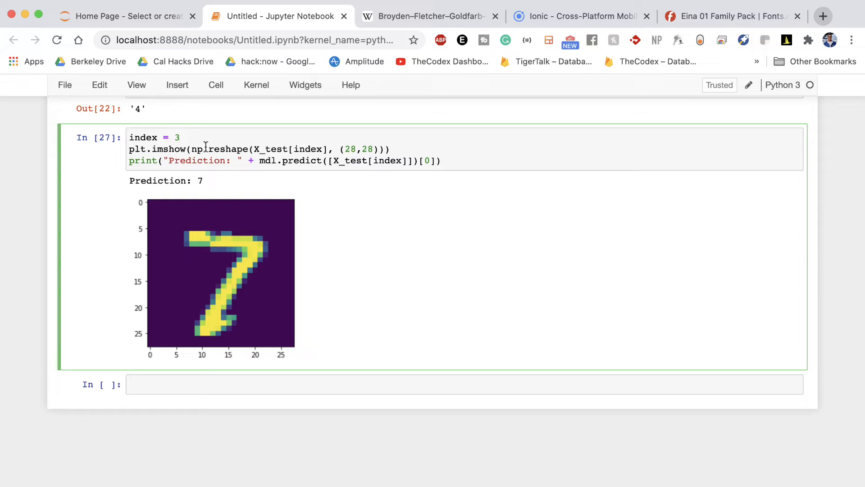
pyautogui.click(179, 138)
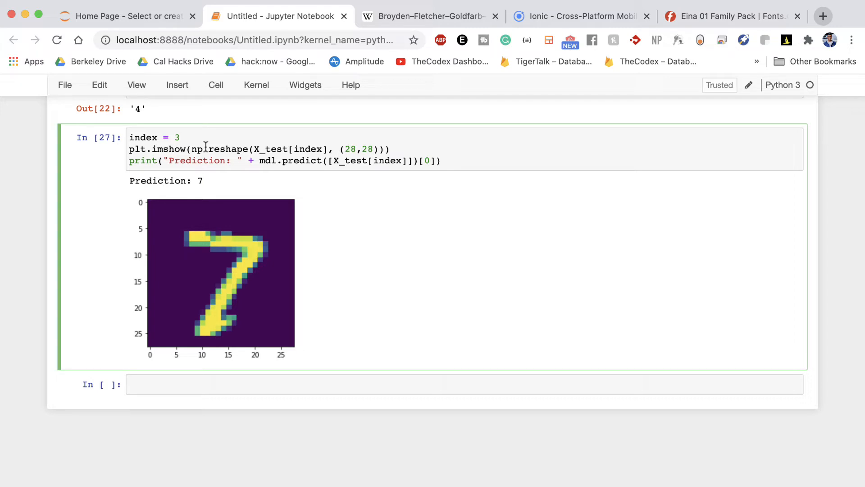
pyautogui.scroll(3)
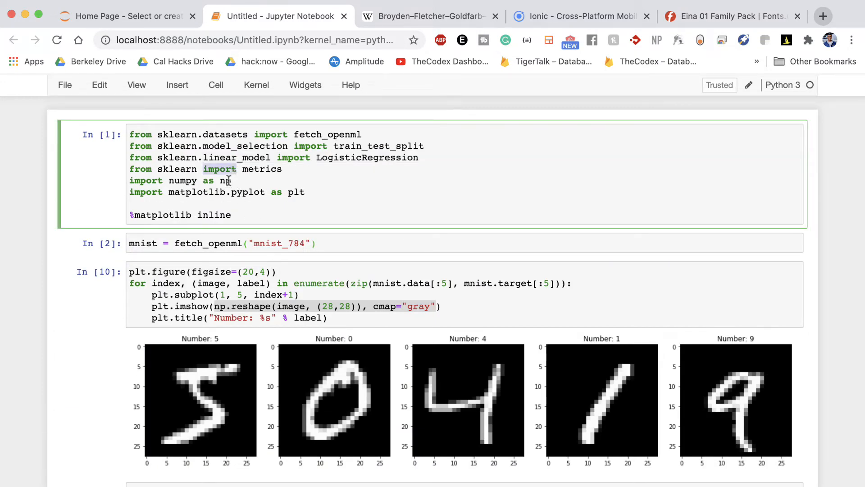
# Compute cm = metrics.confusion_matrix(y_test, predictions), correcting the function name.
pyautogui.scroll(-3)
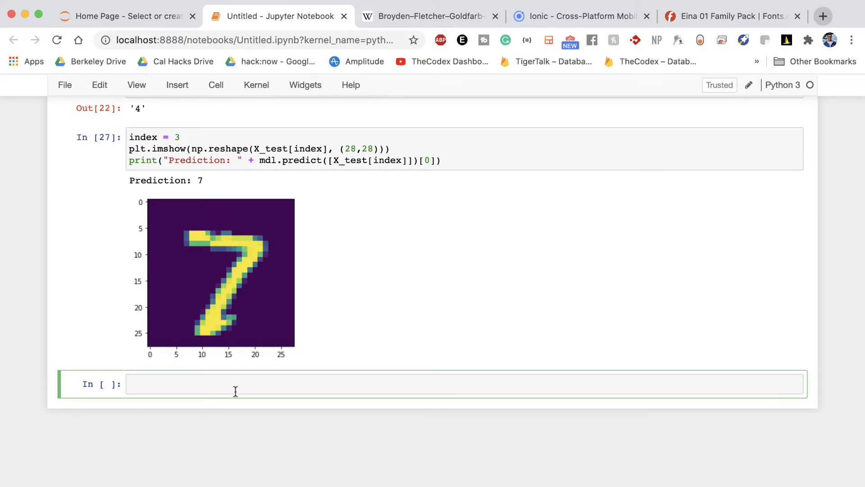
pyautogui.write('cm =')
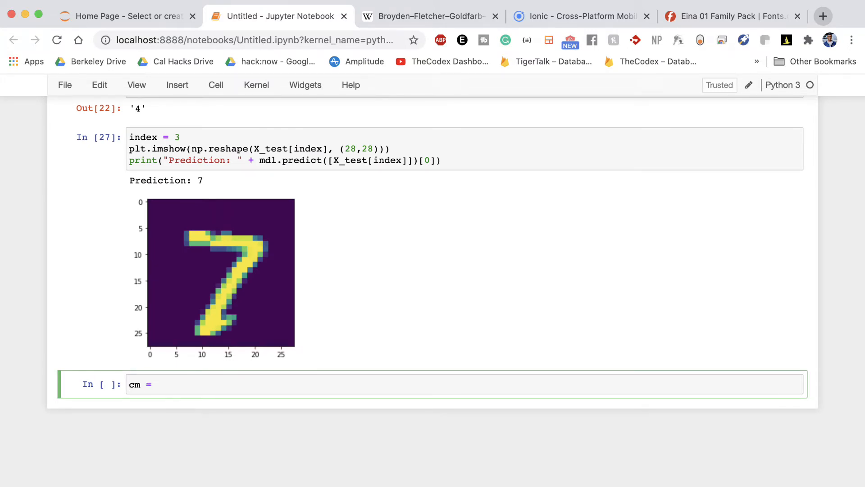
pyautogui.write('metrics.con')
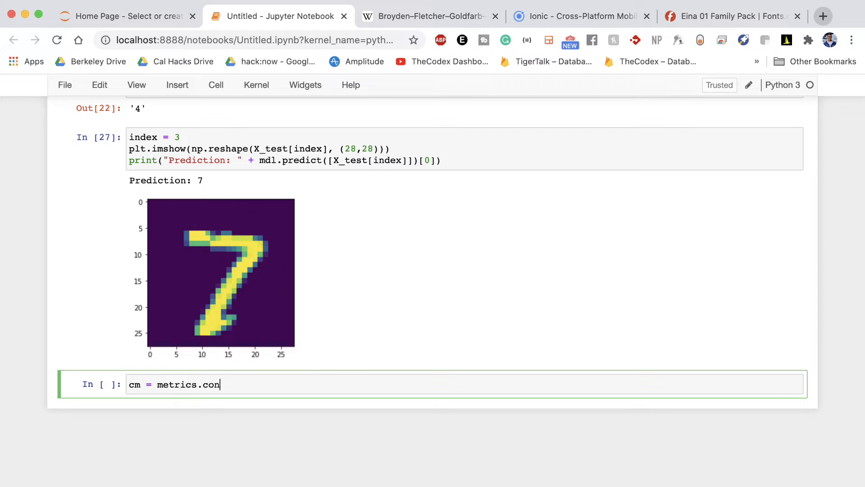
pyautogui.write('fusion()')
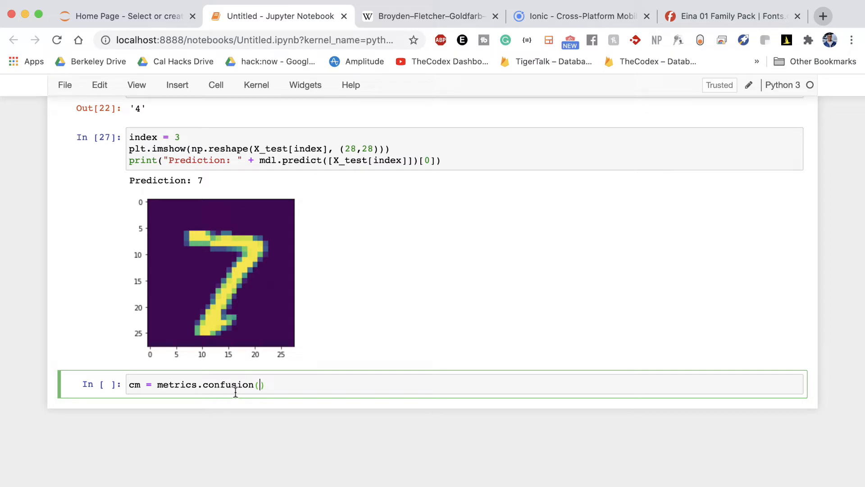
pyautogui.write('y_')
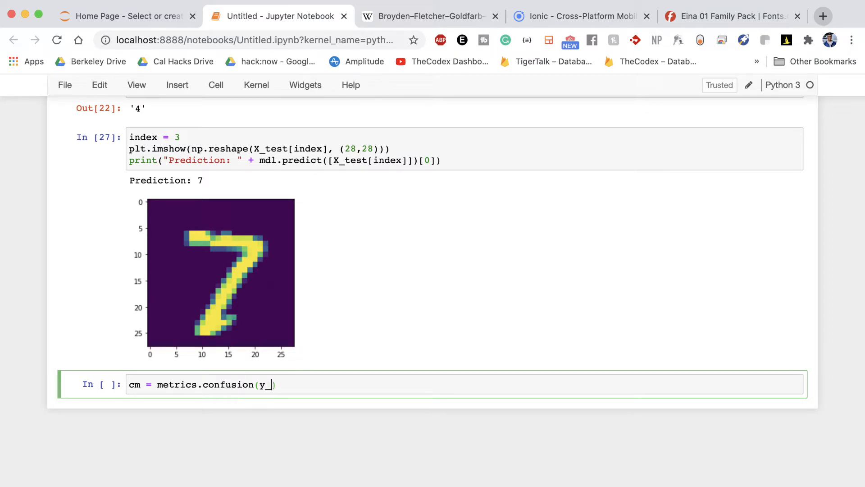
pyautogui.write('test,')
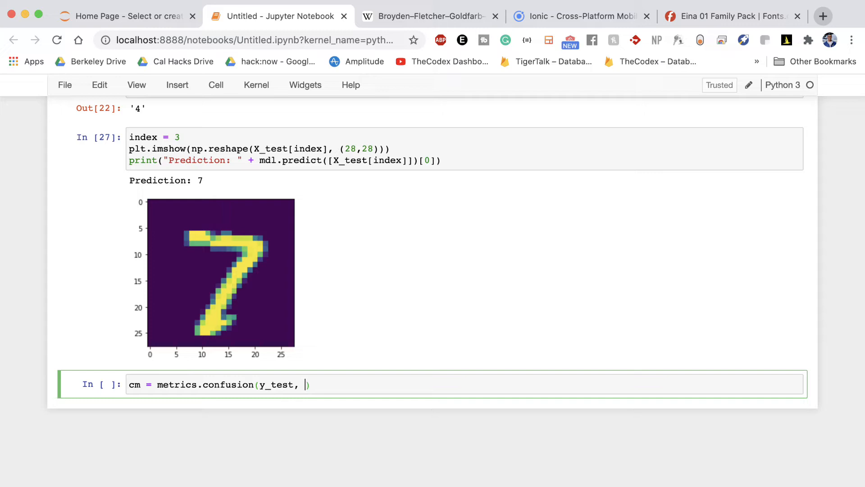
pyautogui.write('predictions')
pyautogui.write('cm')
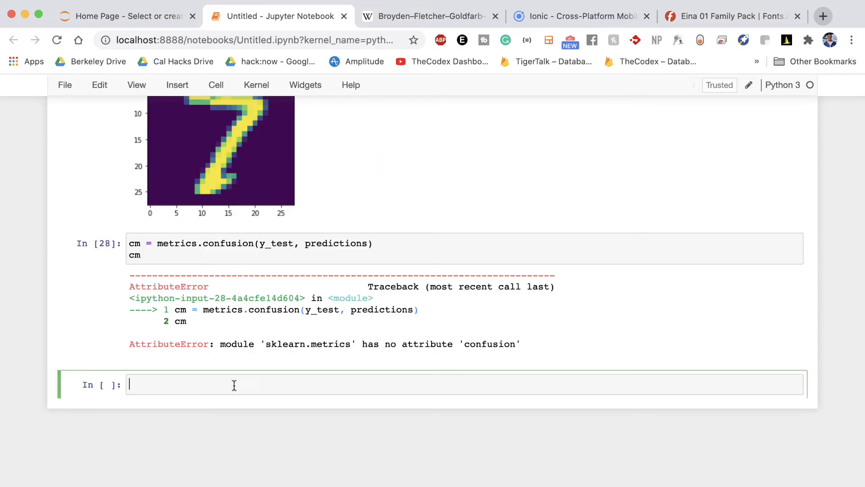
pyautogui.moveTo(233, 372)
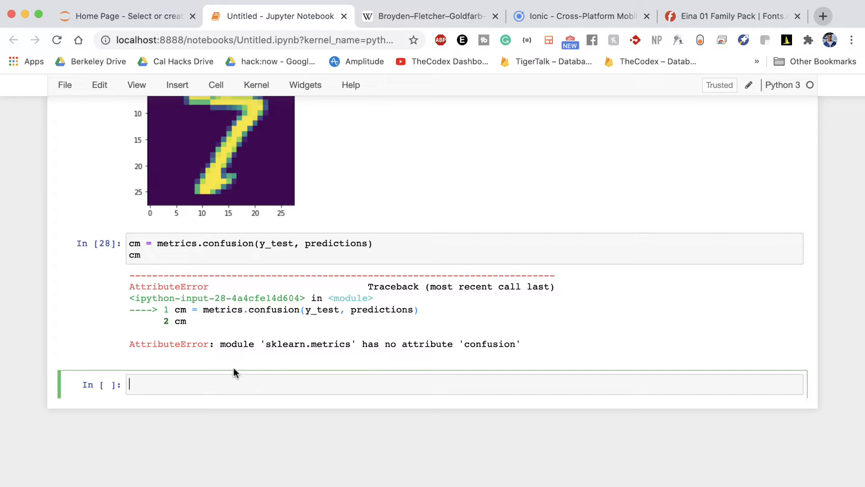
pyautogui.moveTo(253, 243)
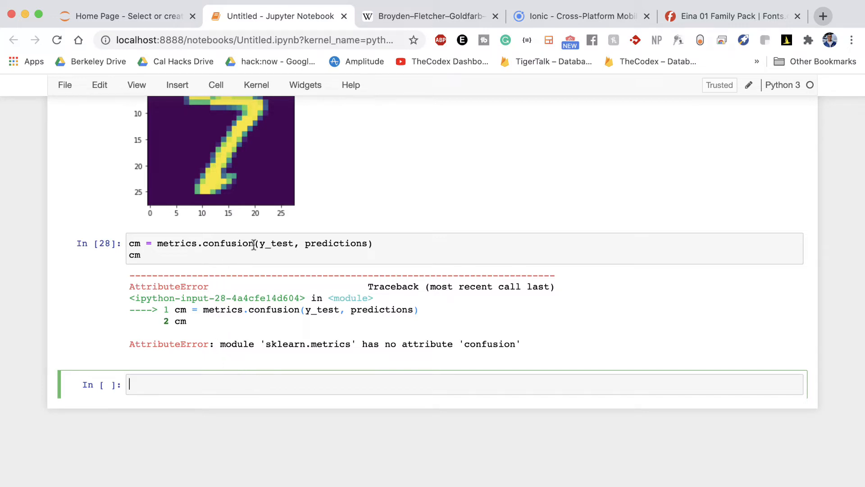
pyautogui.write('_matrix')
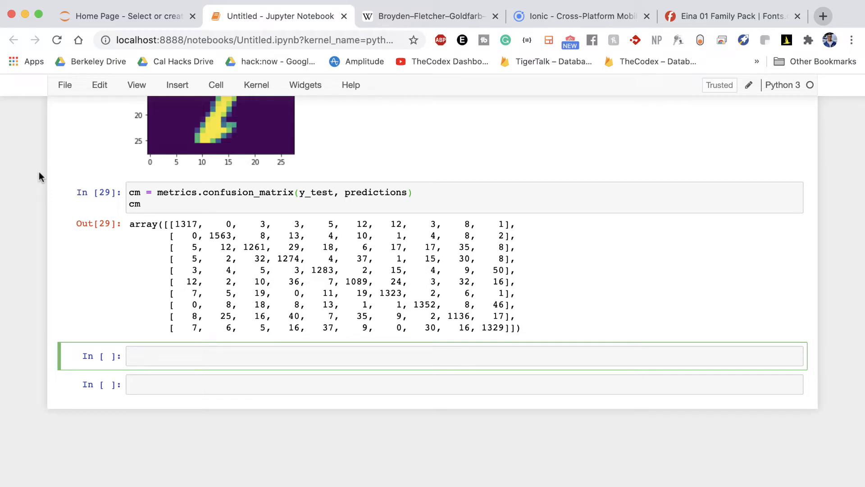
pyautogui.moveTo(509, 346)
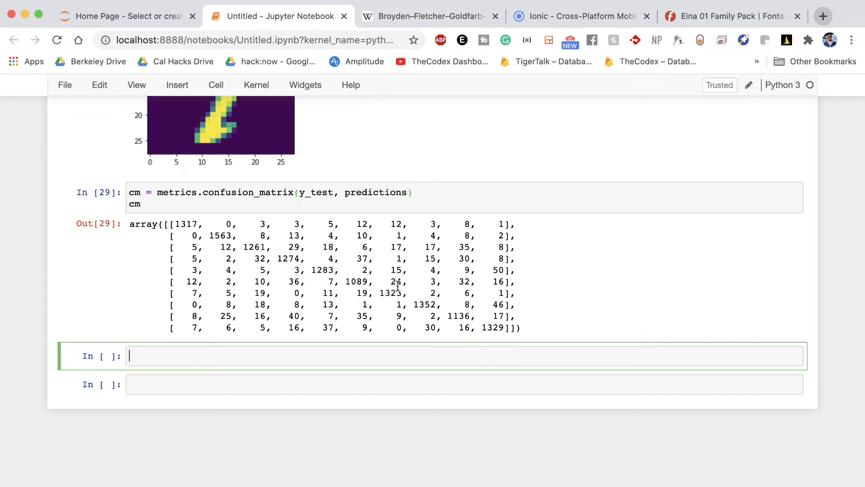
pyautogui.moveTo(386, 338)
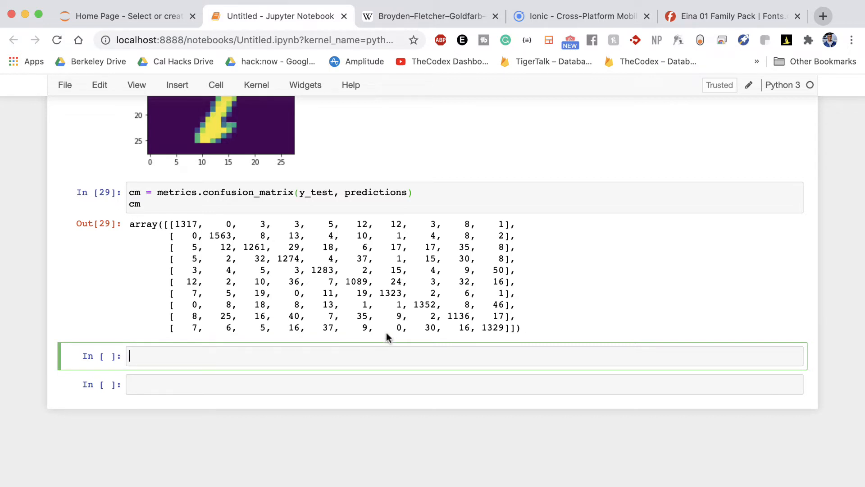
# Create a figure and draw cm with plt.imshow using cmap='Pastell'.
pyautogui.write('p')
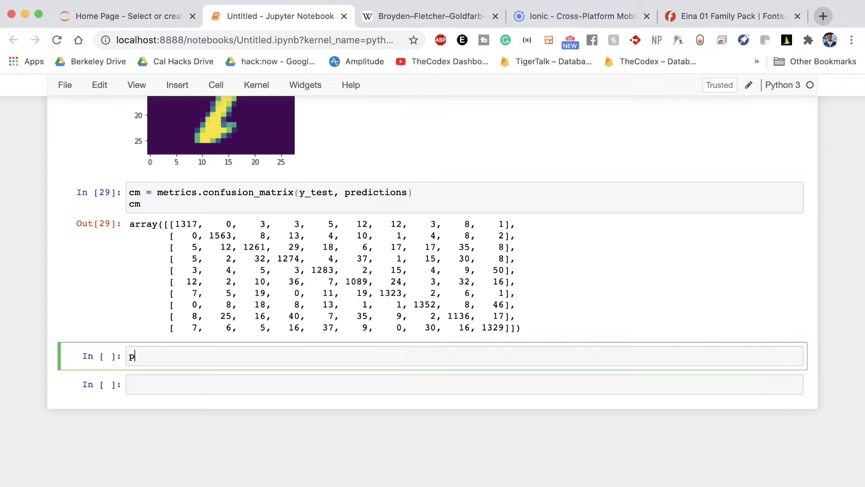
pyautogui.write('lt.figure(fi')
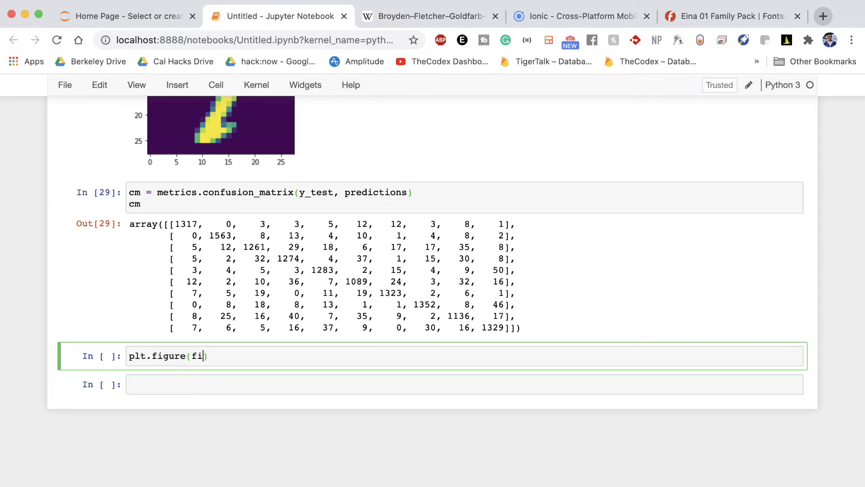
pyautogui.write('gsize=(10,10')
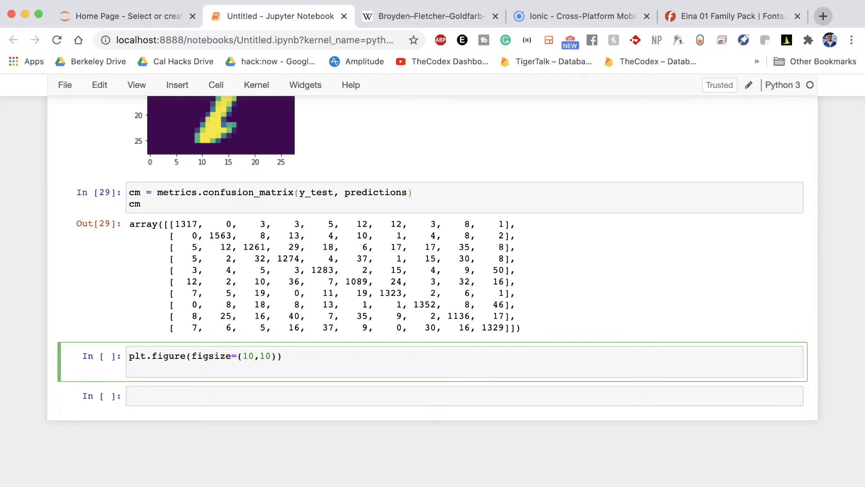
pyautogui.write('plt.imshow')
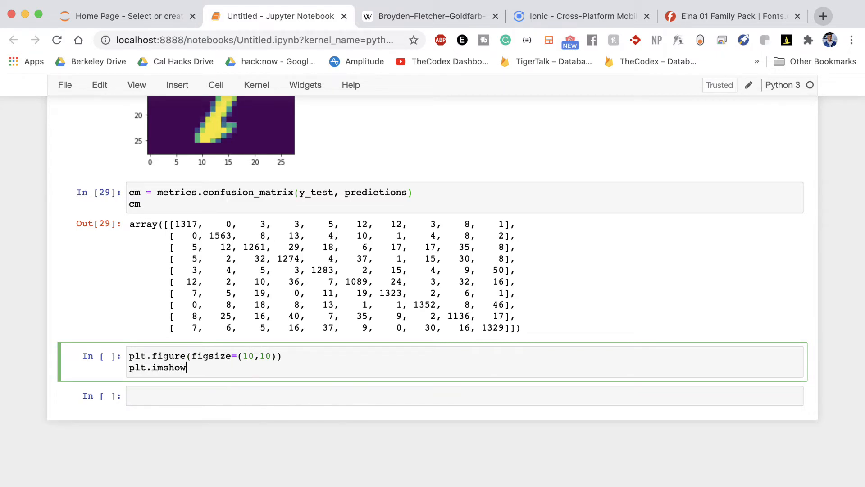
pyautogui.write('(cm)')
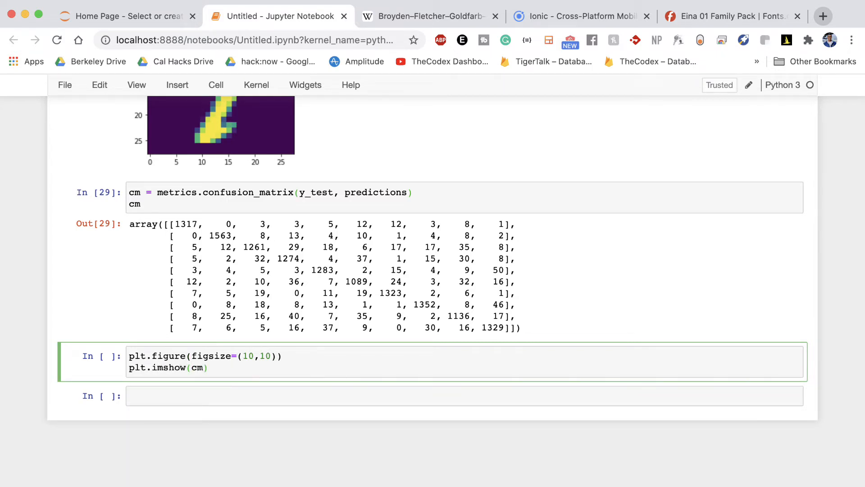
pyautogui.write(', c')
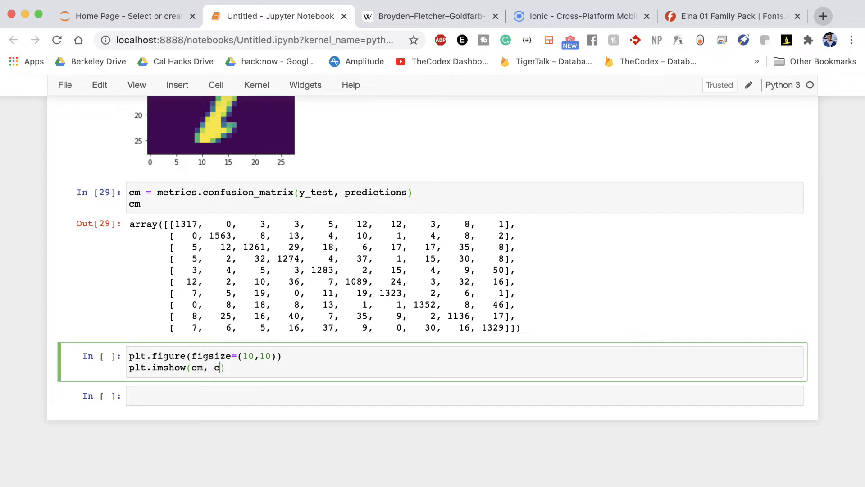
pyautogui.write("map='P'")
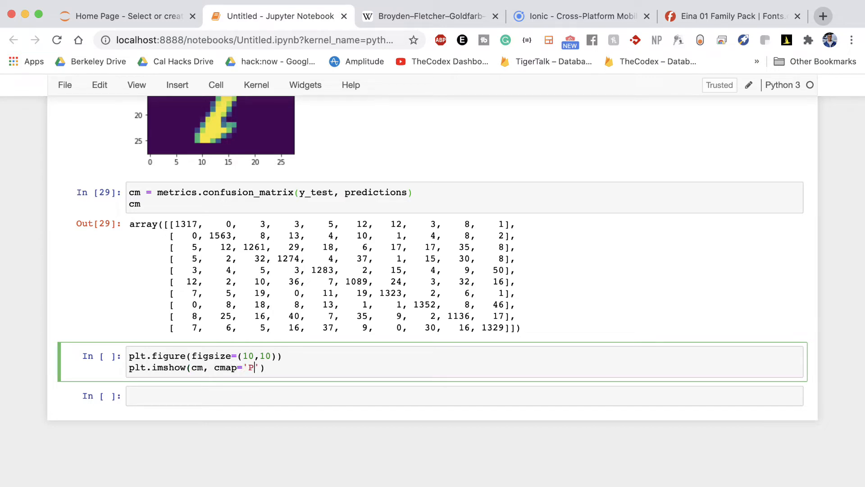
pyautogui.write('astell')
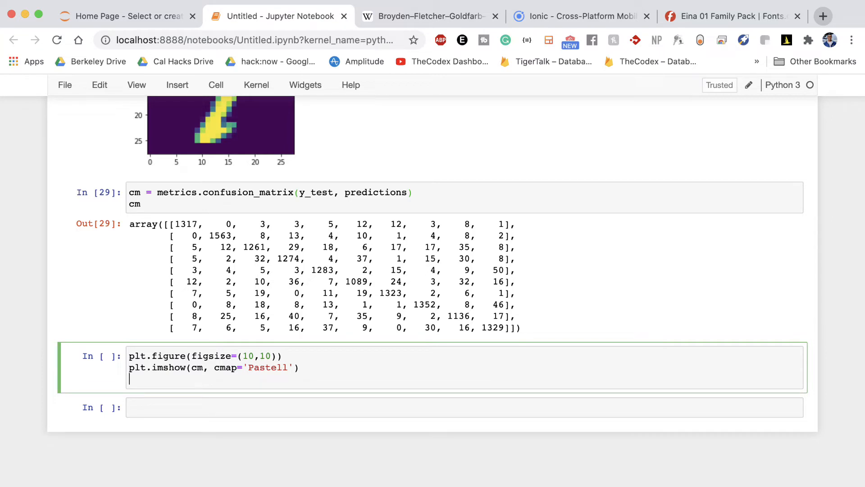
# Title the plot 'Confusion Matrix for MNIST Data'.
pyautogui.write("plt.title('Confusion")
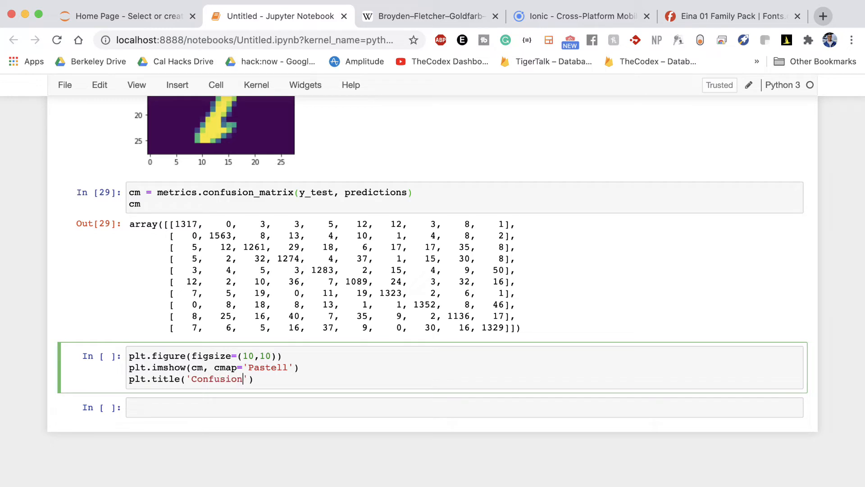
pyautogui.write('Matrix for')
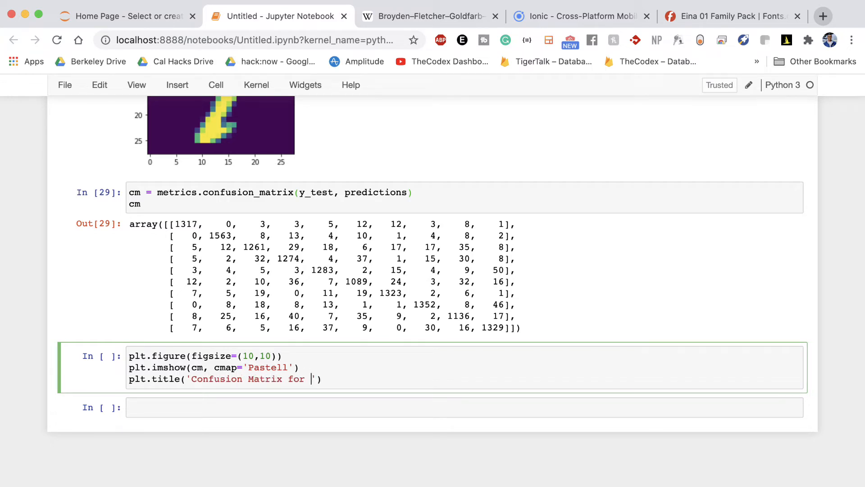
pyautogui.write('MNIST Data')
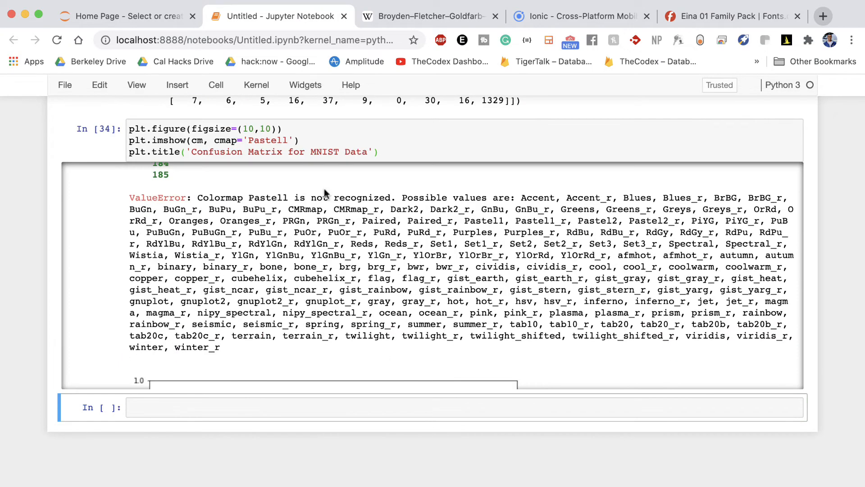
# Scroll through the cell and output to review the pastel confusion matrix heatmap.
pyautogui.scroll(3)
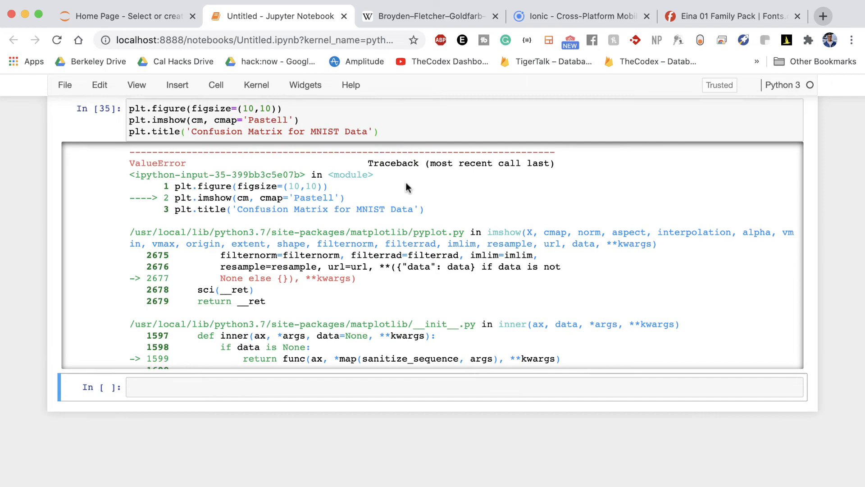
pyautogui.scroll(-3)
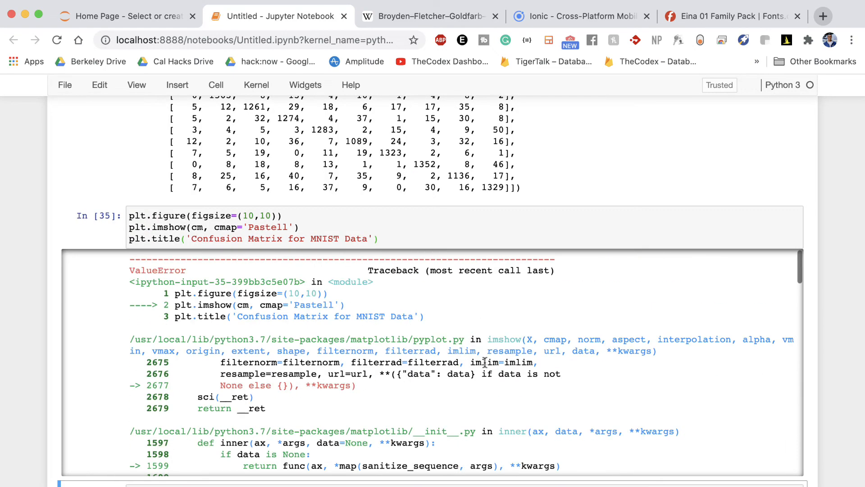
pyautogui.scroll(-3)
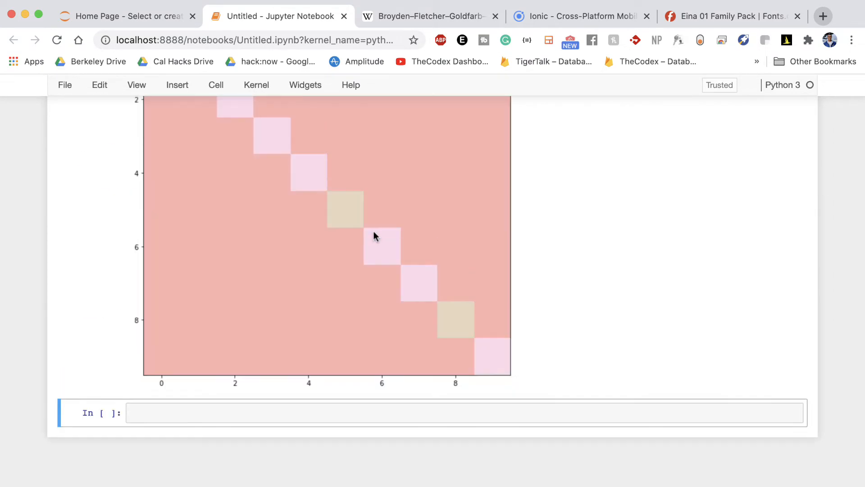
pyautogui.scroll(3)
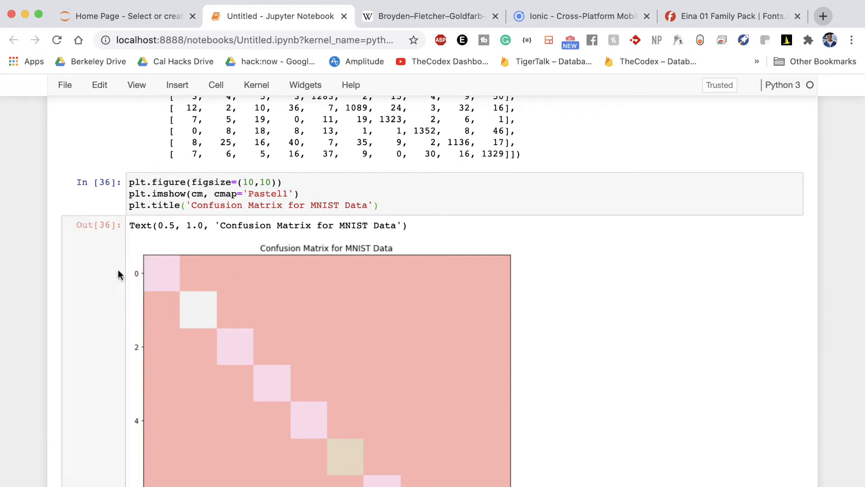
pyautogui.scroll(-3)
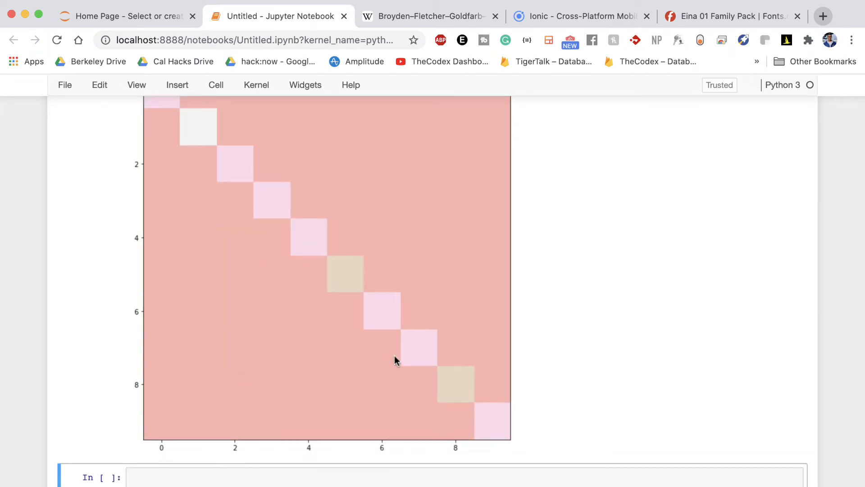
pyautogui.scroll(3)
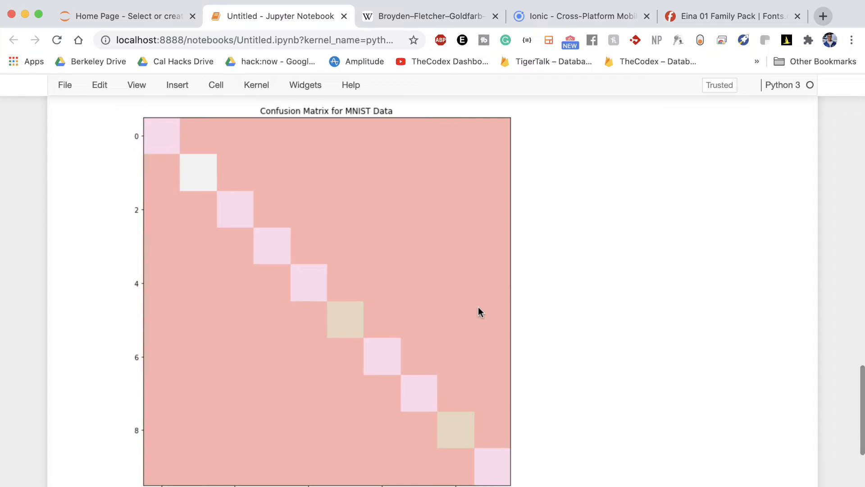
pyautogui.moveTo(308, 423)
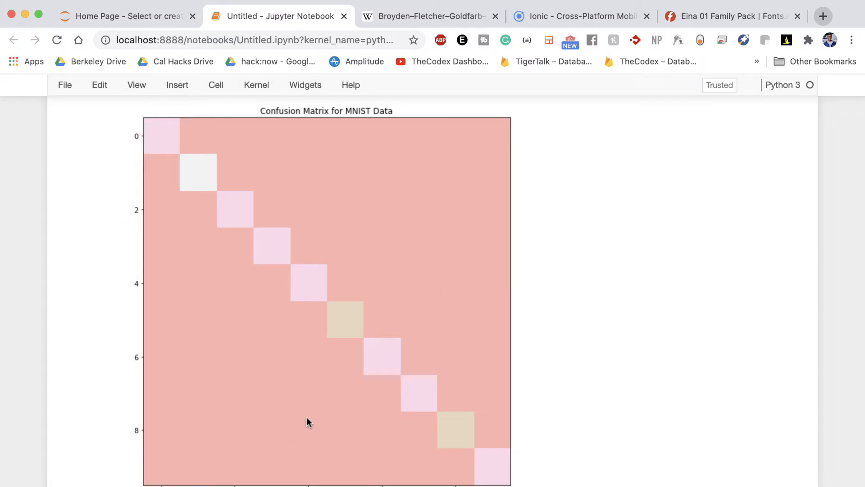
pyautogui.moveTo(438, 407)
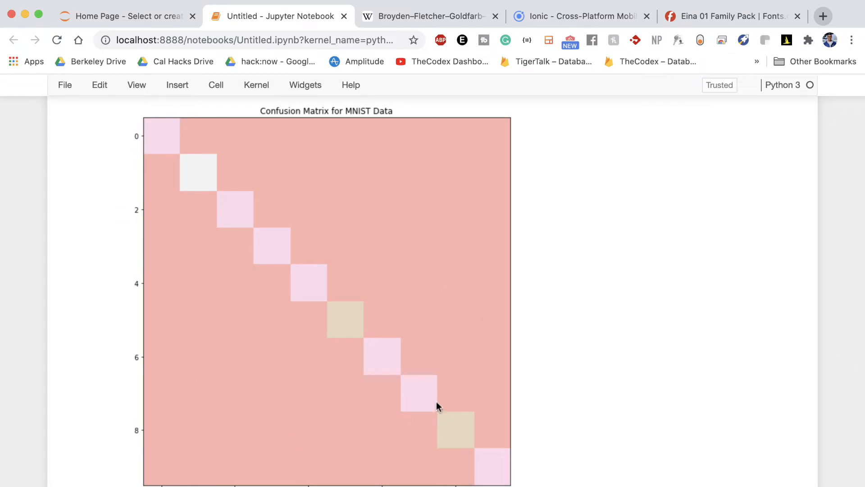
pyautogui.moveTo(441, 401)
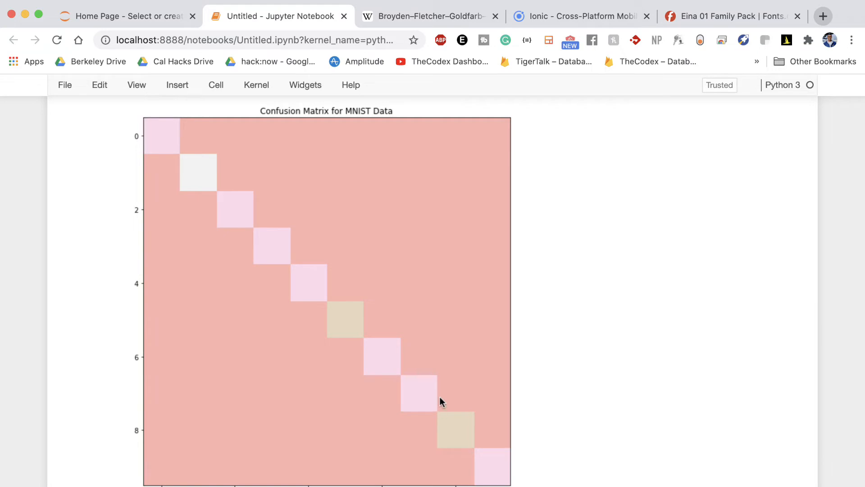
pyautogui.scroll(3)
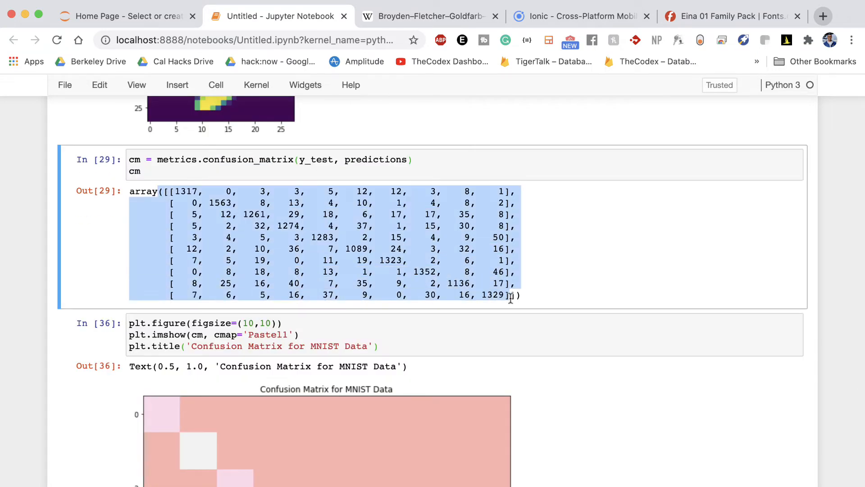
pyautogui.scroll(-3)
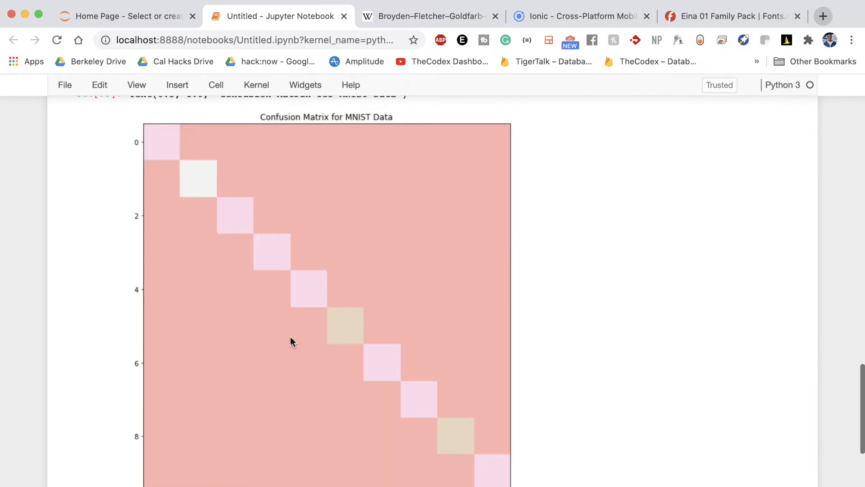
pyautogui.scroll(-3)
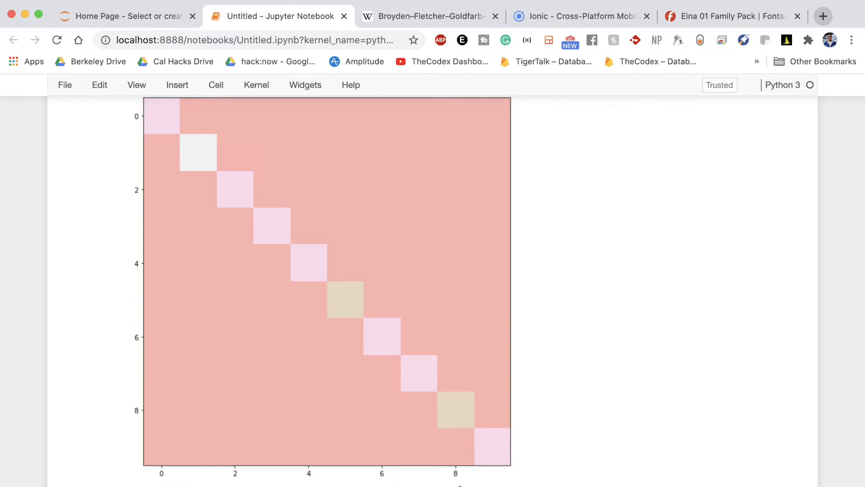
pyautogui.scroll(3)
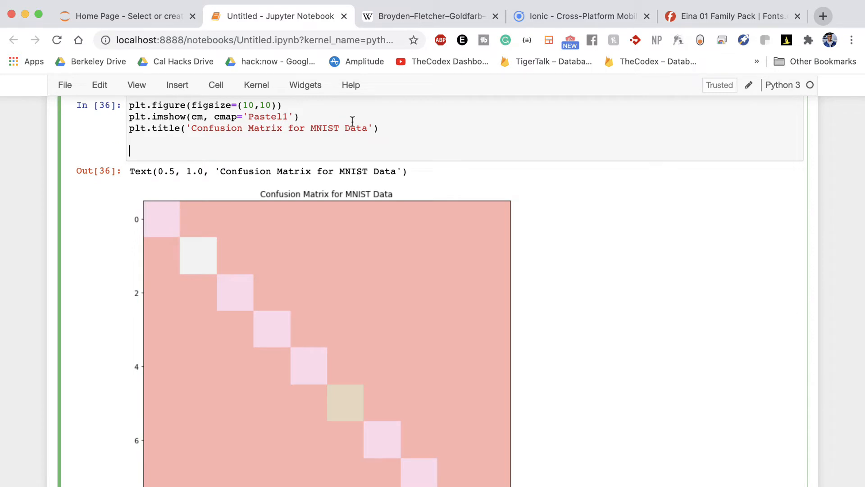
# Add plt.xticks(np.arange(10)) and start the matching y-ticks argument.
pyautogui.write('plt.xticks')
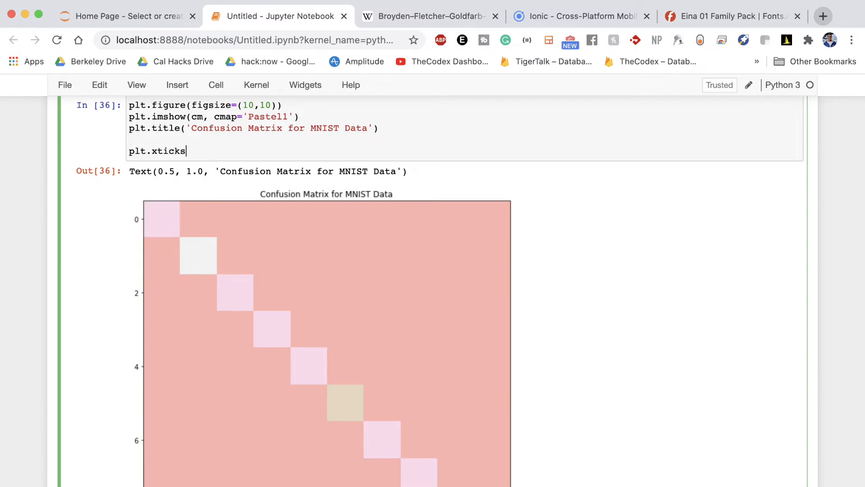
pyautogui.write('(np')
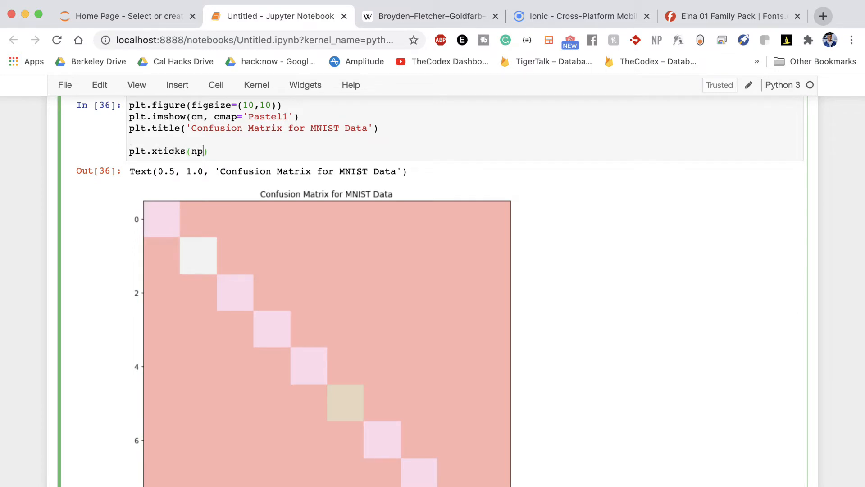
pyautogui.write('.arange(10)')
pyautogui.write('plt.yticks')
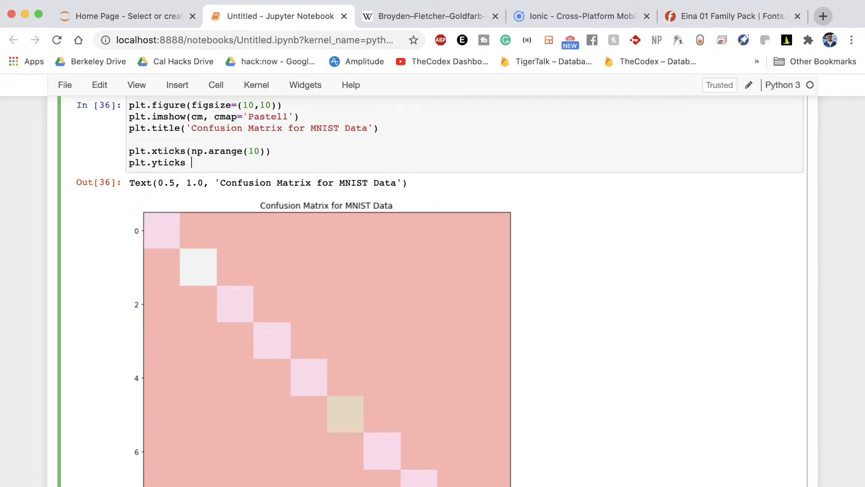
pyautogui.write('(np.arange')
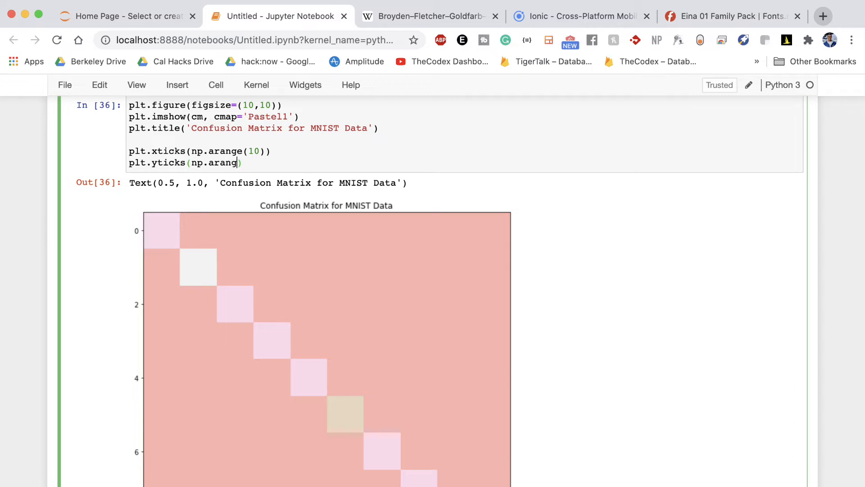
# Scroll the plot to check ticks 0–9 appear on both axes.
pyautogui.scroll(-3)
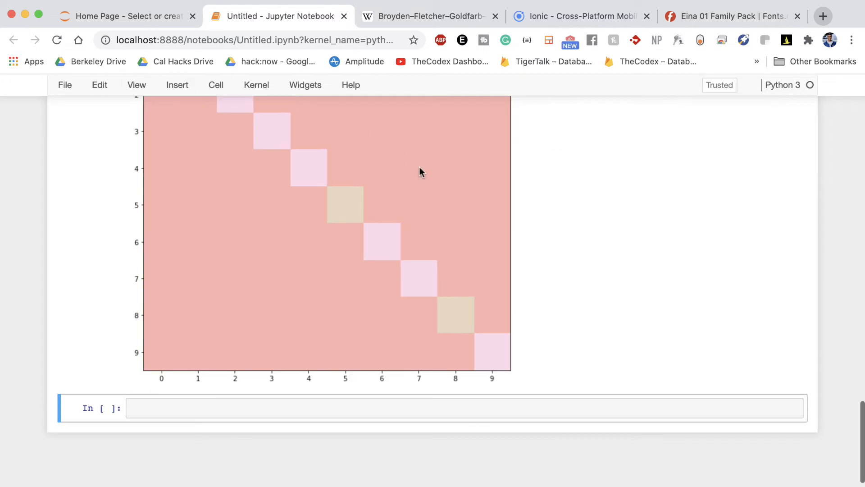
pyautogui.scroll(3)
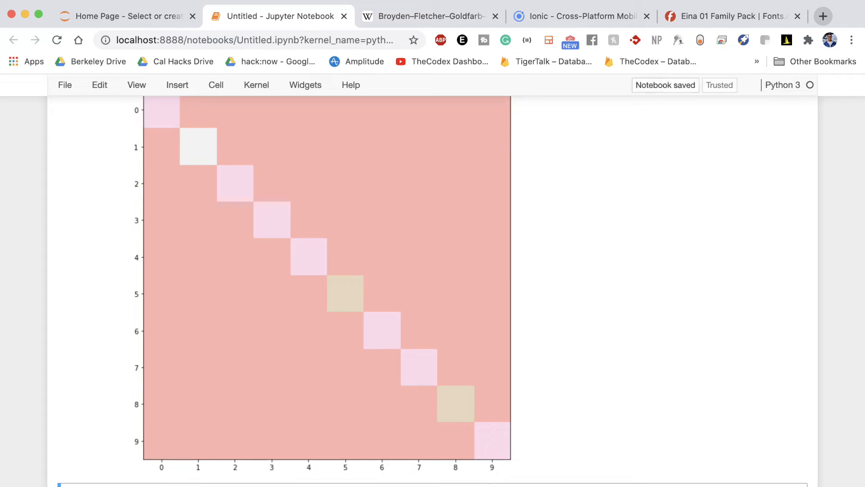
pyautogui.scroll(3)
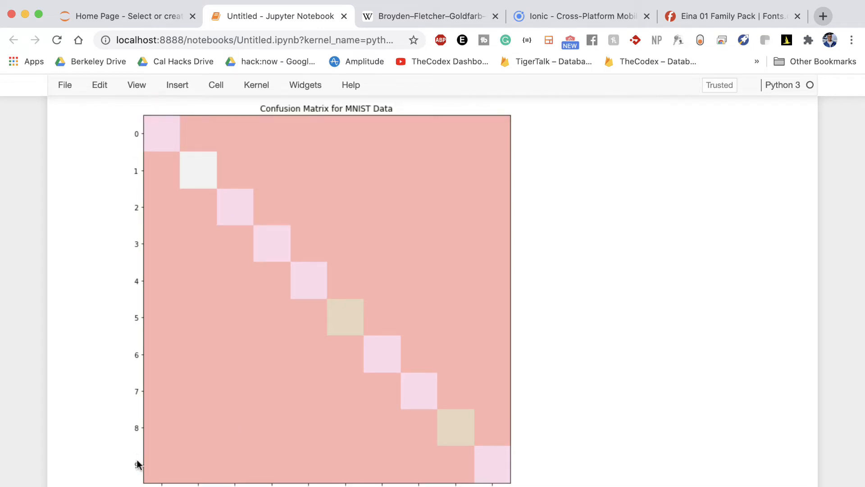
pyautogui.moveTo(144, 254)
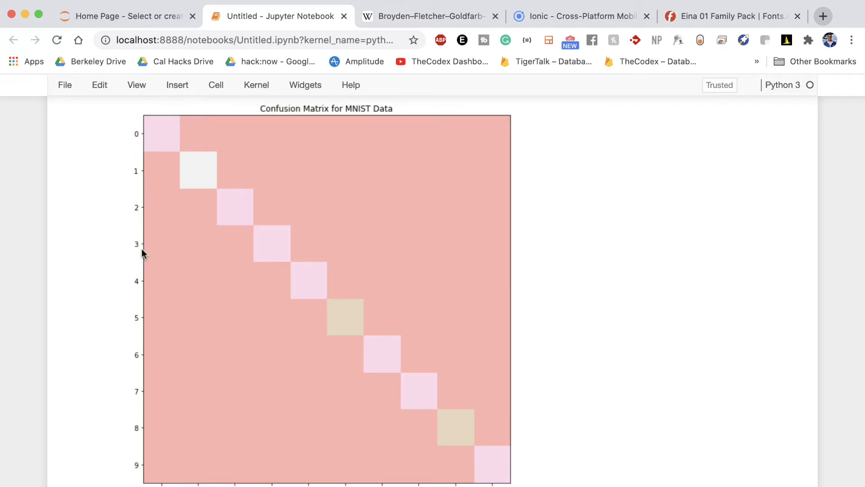
pyautogui.scroll(-3)
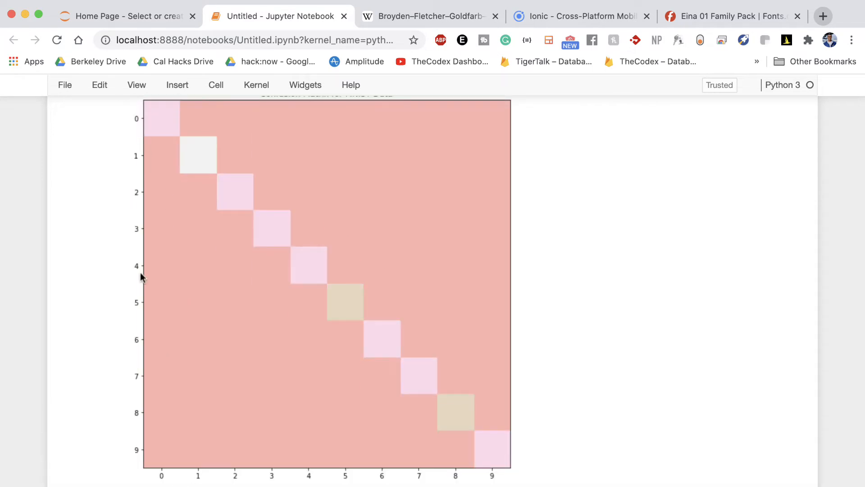
pyautogui.scroll(3)
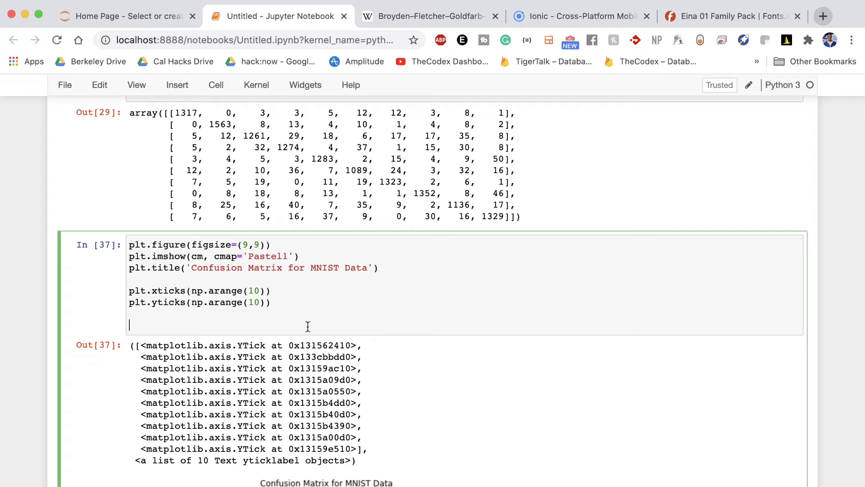
pyautogui.moveTo(305, 324)
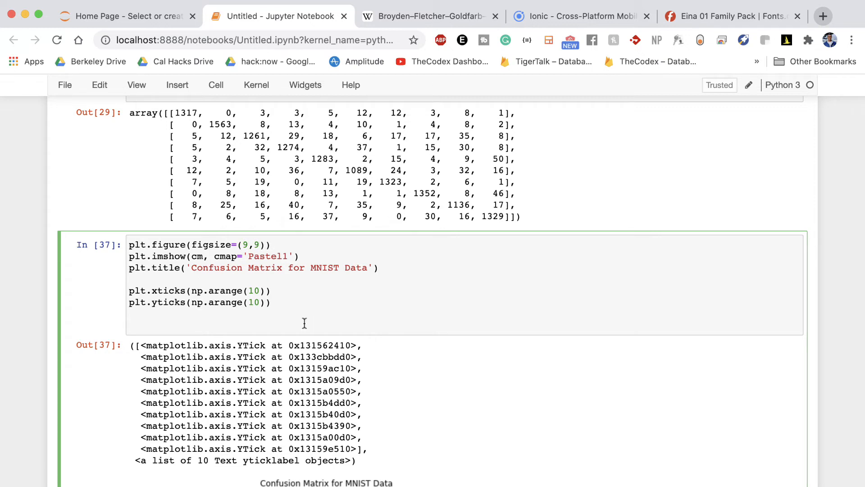
# Add plt.ylabel('Actual Label') and plt.xlabel('Predicted Label'), then rerun the plot.
pyautogui.write('pl')
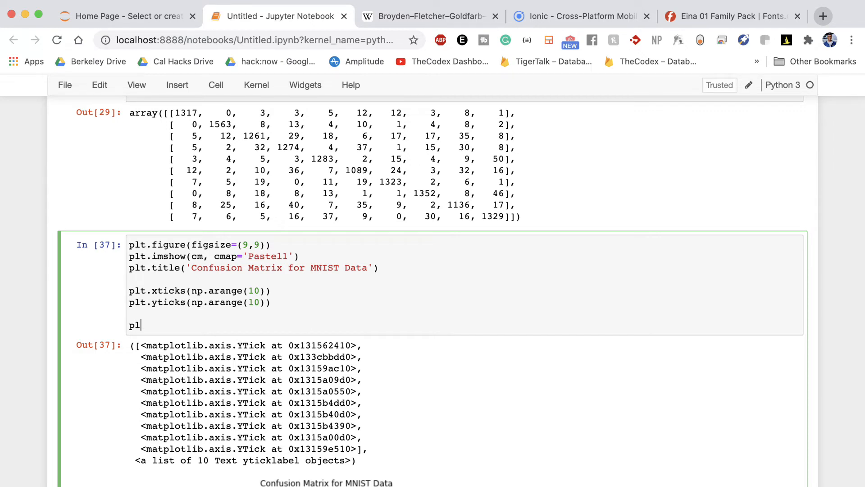
pyautogui.write("t.ylabel('")
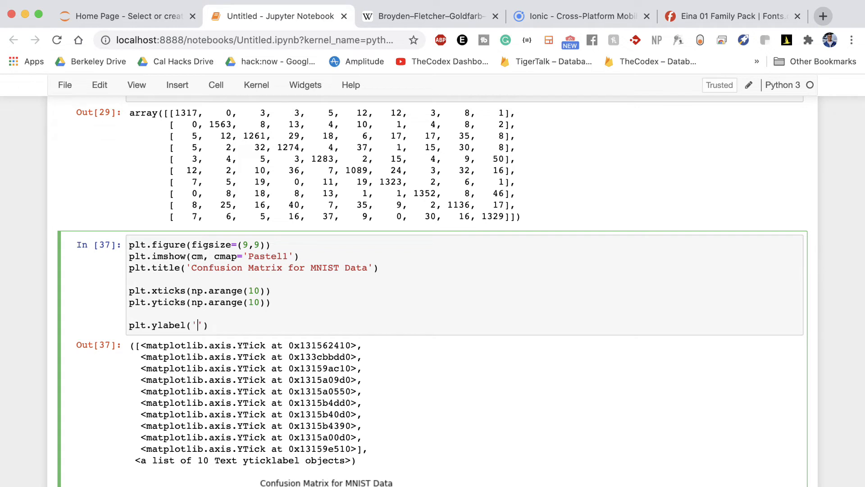
pyautogui.write('Actual Label')
pyautogui.write('plt.xlabel')
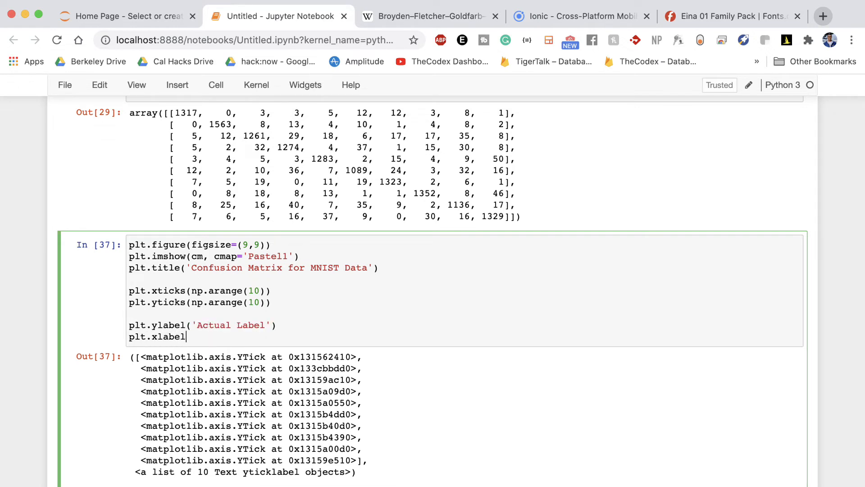
pyautogui.write("('Predicte")
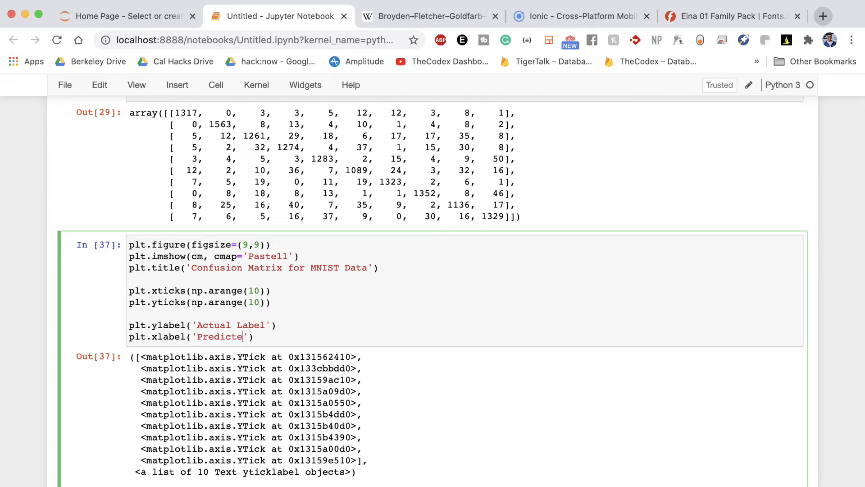
pyautogui.write('d Label')
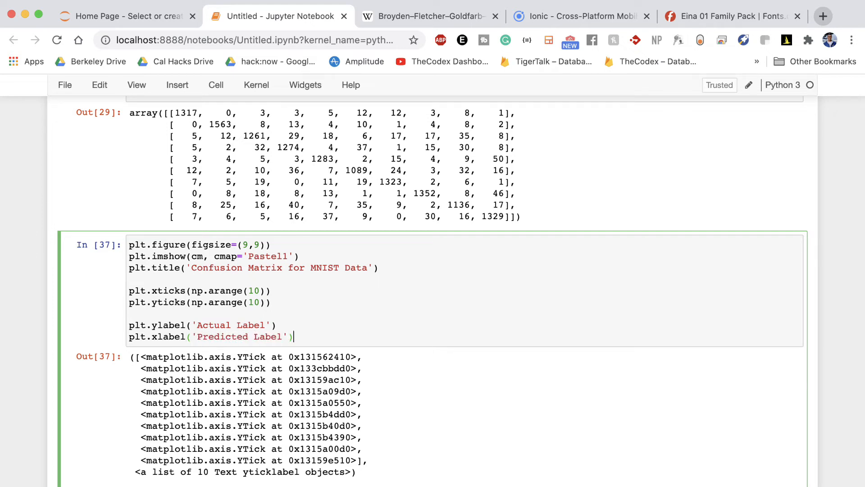
pyautogui.press('shift+Return')
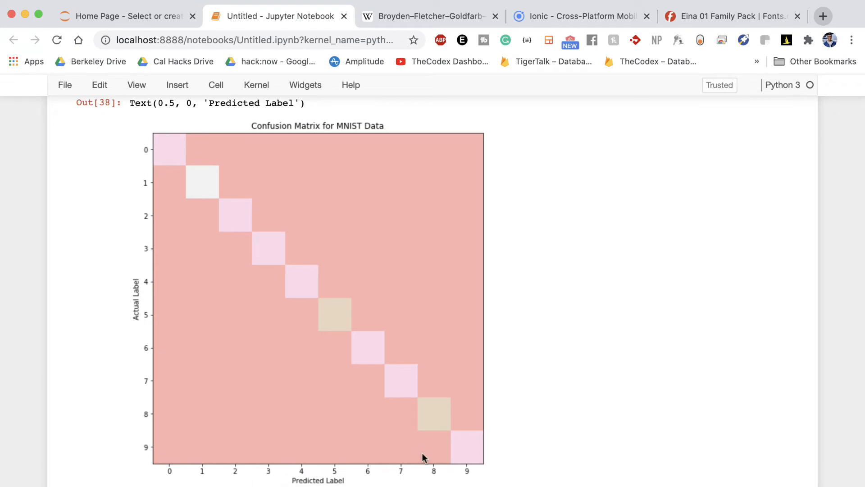
pyautogui.moveTo(548, 278)
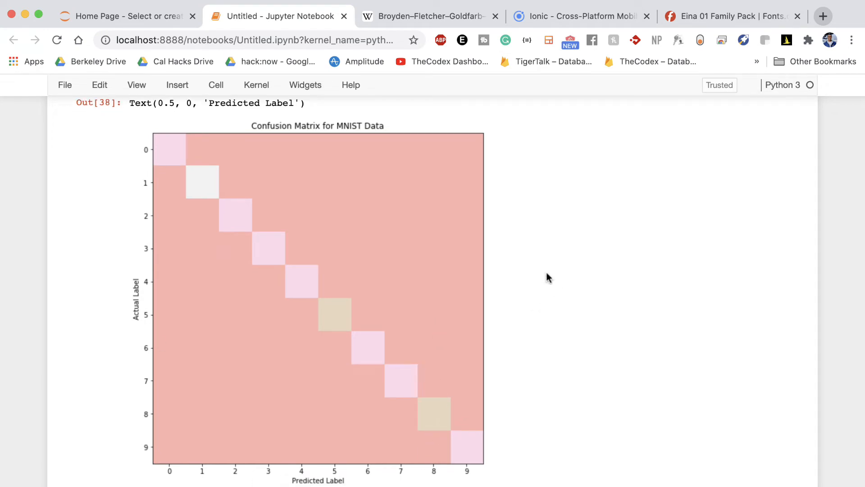
pyautogui.scroll(3)
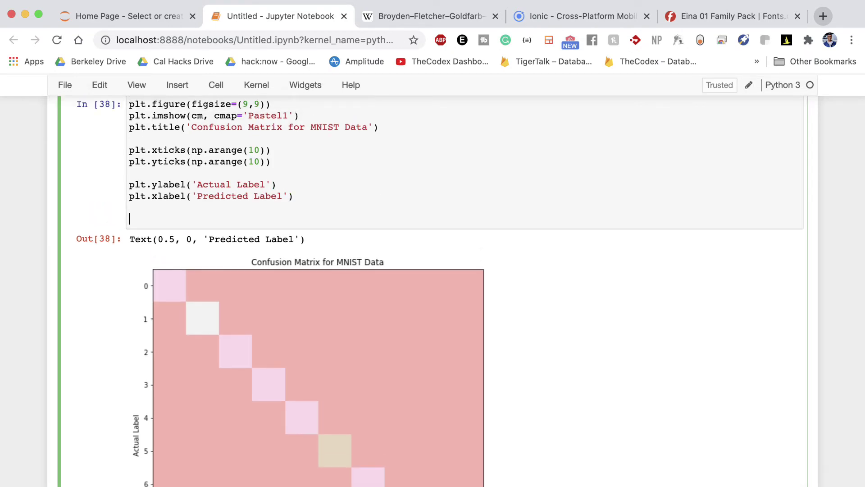
pyautogui.moveTo(371, 189)
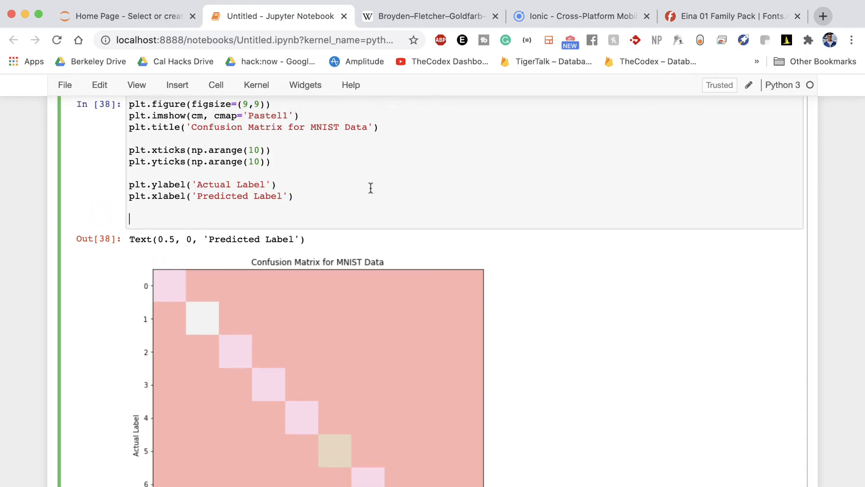
pyautogui.moveTo(383, 200)
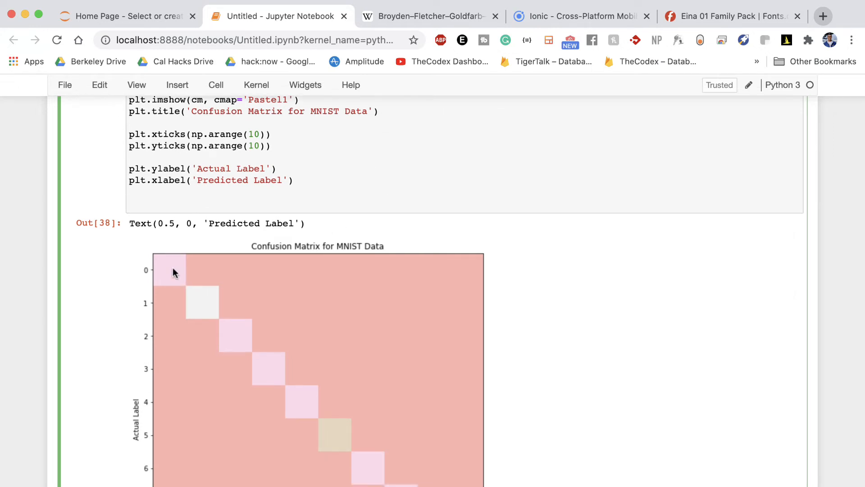
pyautogui.moveTo(229, 276)
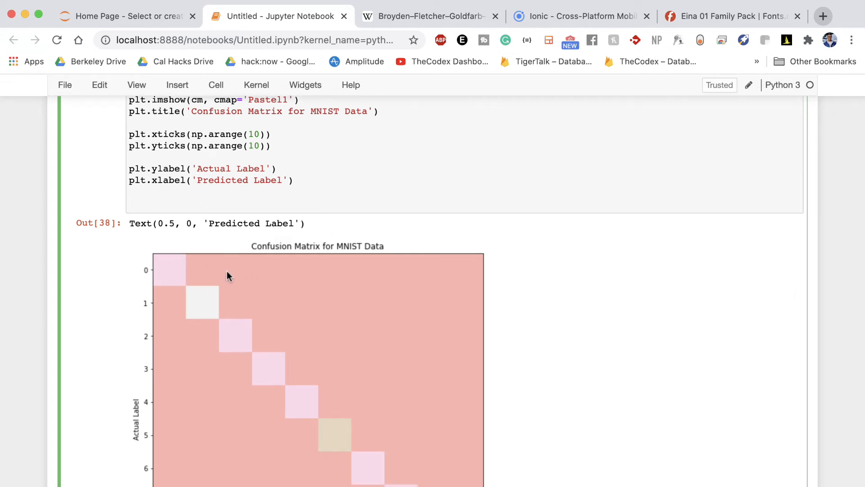
pyautogui.scroll(3)
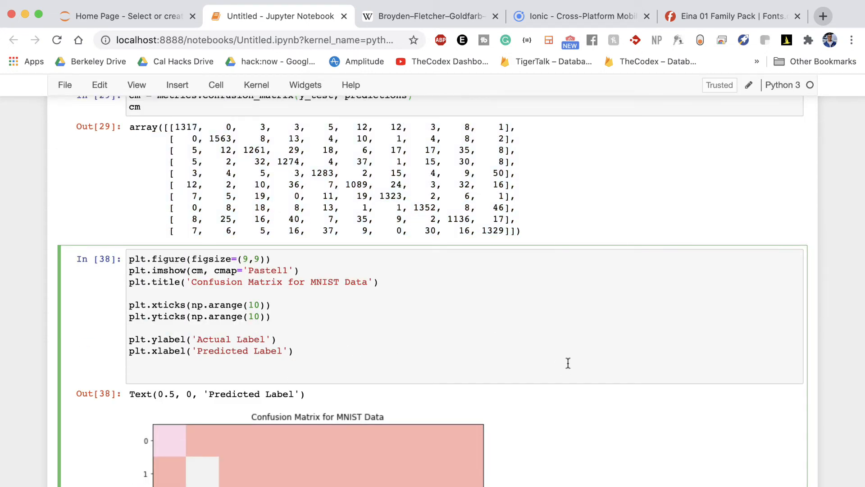
# Add width, height = cm.shape and nested for loops over the matrix dimensions.
pyautogui.write('wdith')
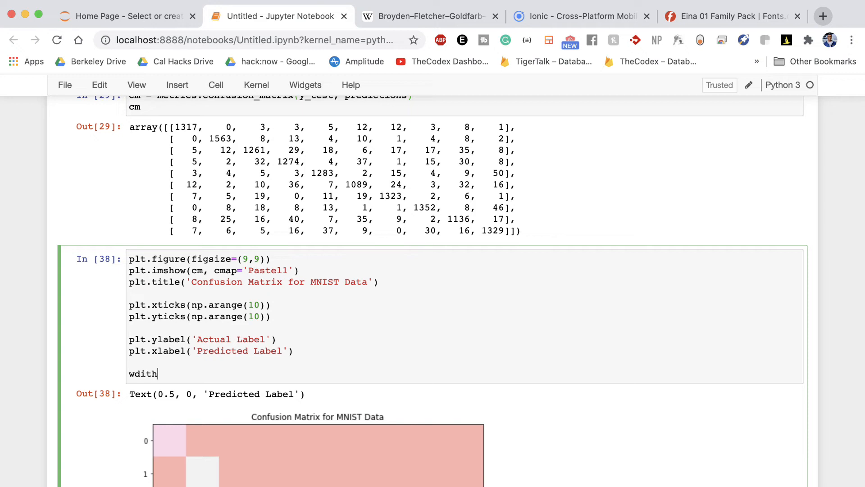
pyautogui.write('width, height = cm,')
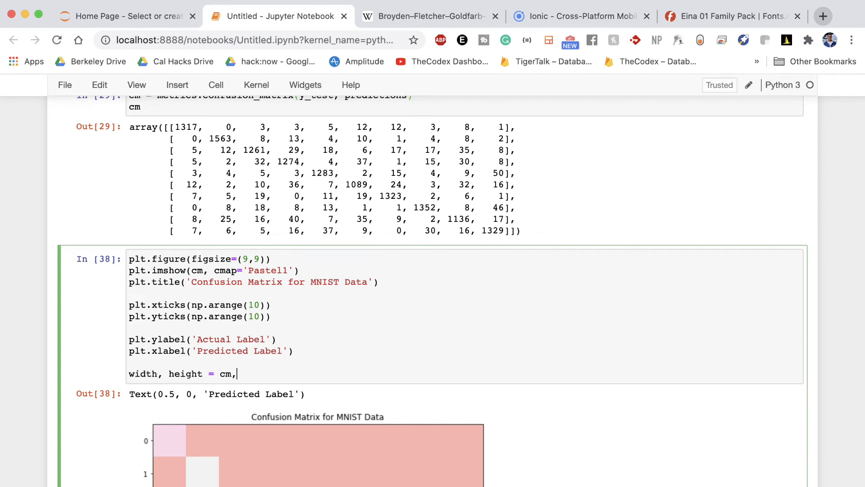
pyautogui.write('shape')
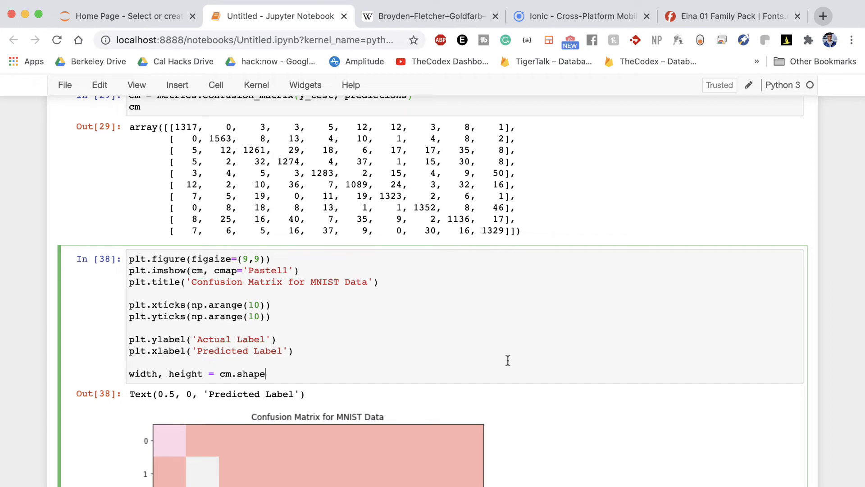
pyautogui.scroll(3)
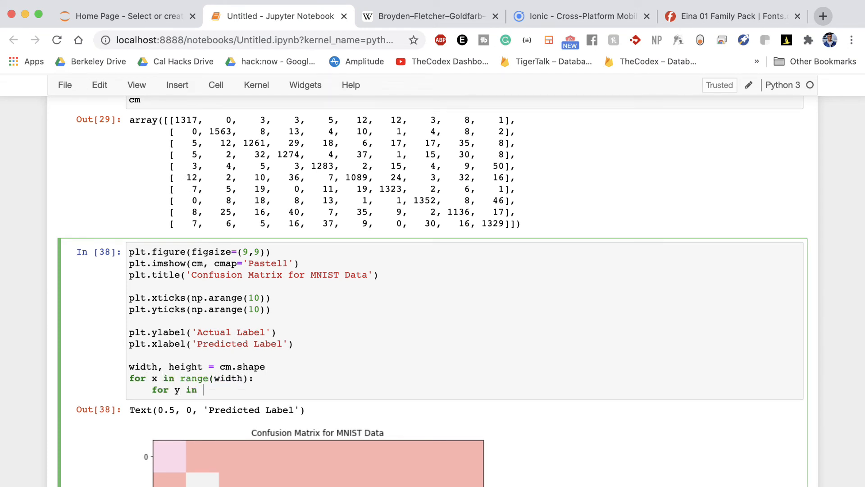
pyautogui.write('range(height):')
pyautogui.write('p')
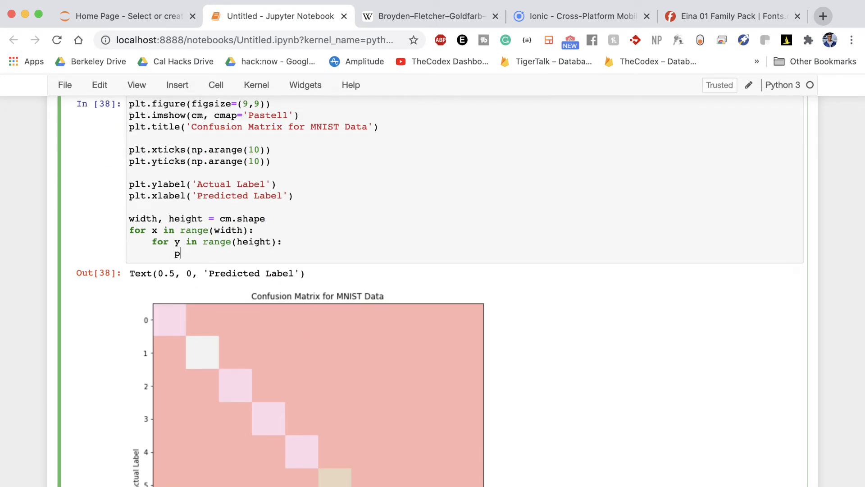
# Call plt.annotate(str(cm[x][y]), xy=(y,x)) with horizontal and vertical alignment 'center'.
pyautogui.write('lt.annotate(')
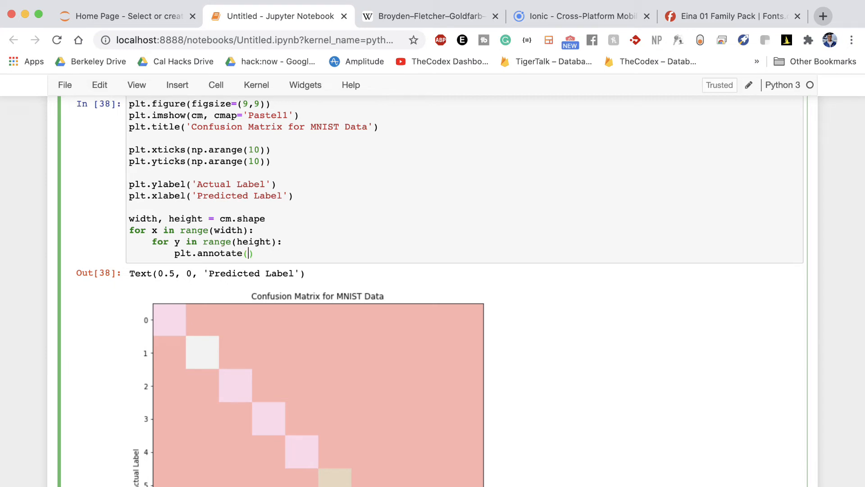
pyautogui.write('str(cm[')
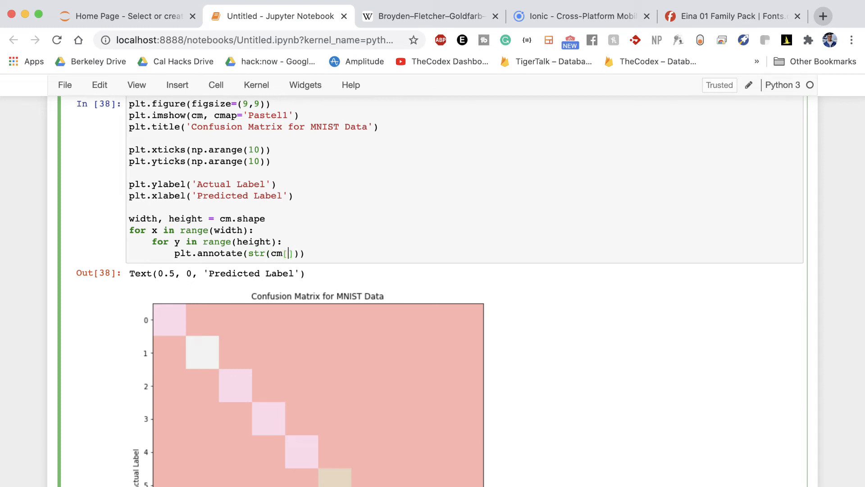
pyautogui.write('x][y')
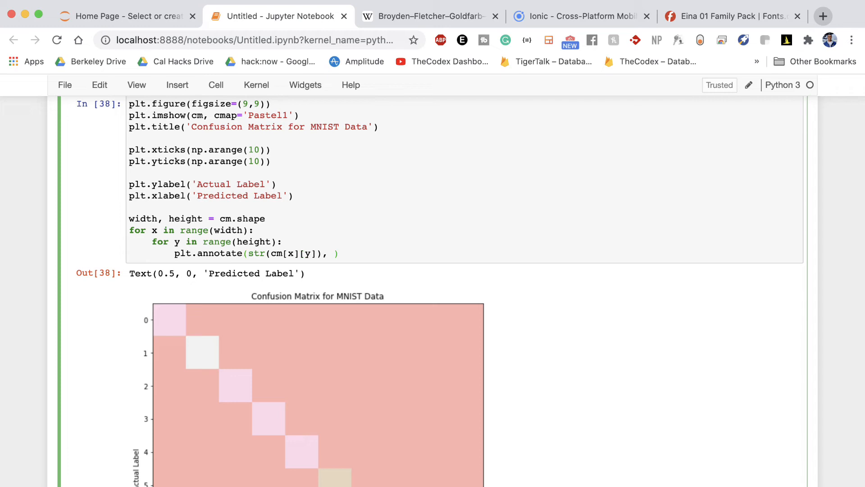
pyautogui.write('xy=')
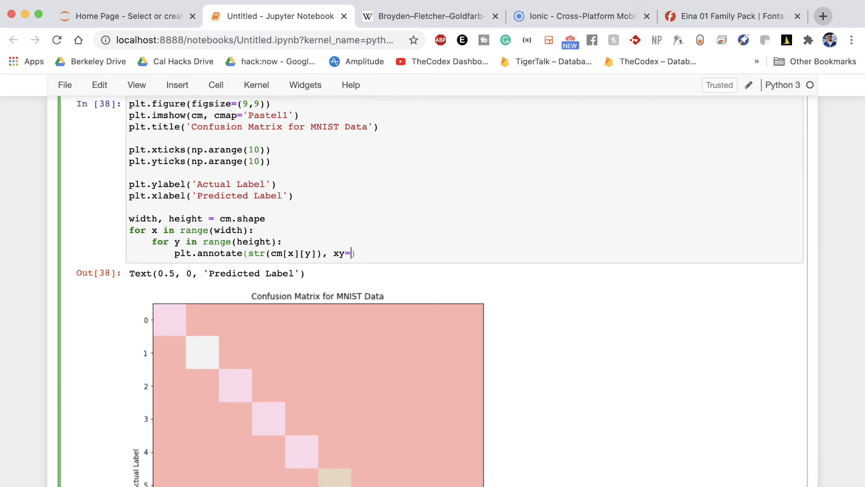
pyautogui.write('(y,x)')
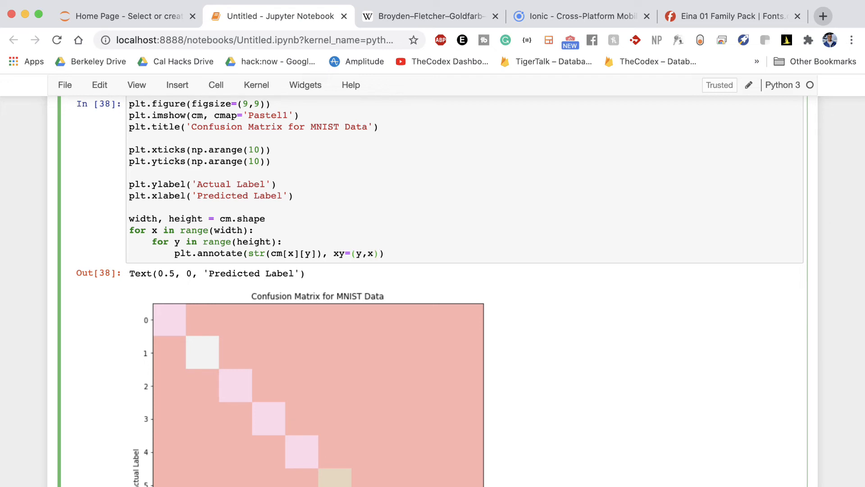
pyautogui.write(',')
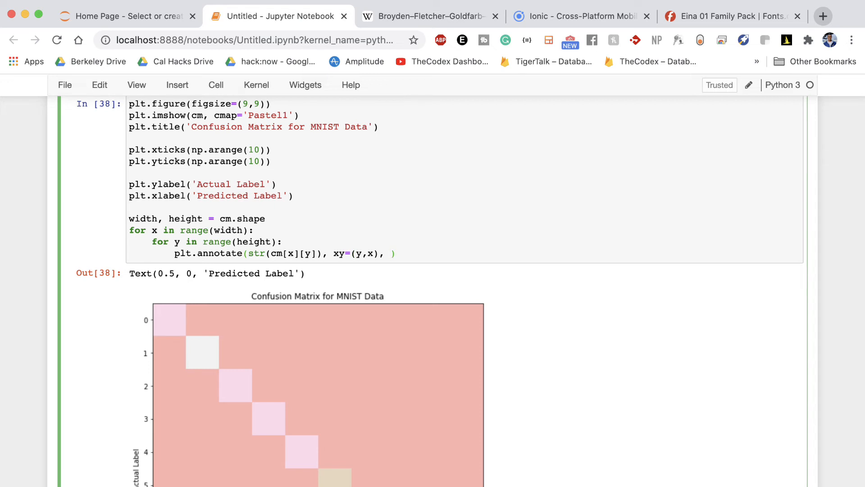
pyautogui.write('horizontalalignment=')
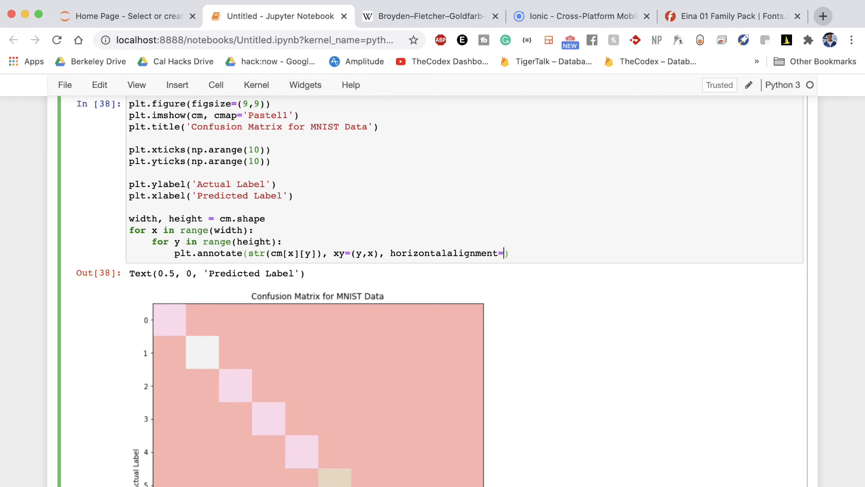
pyautogui.write("'center', vertical")
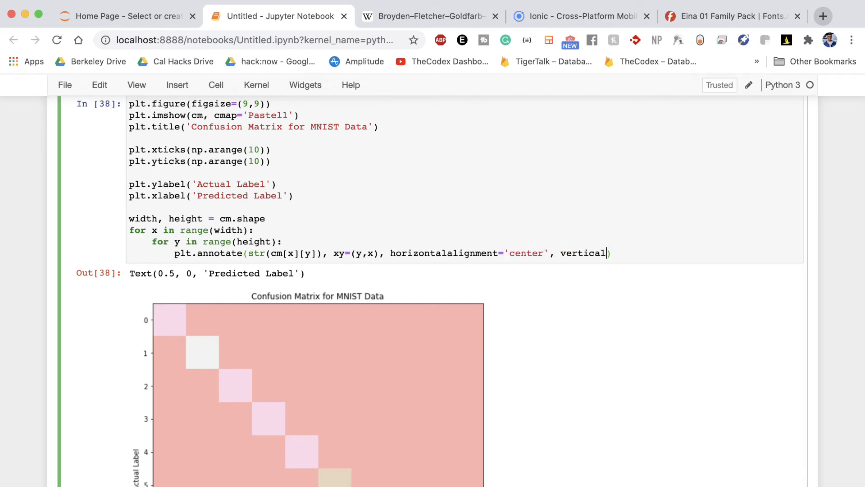
pyautogui.write('alignment')
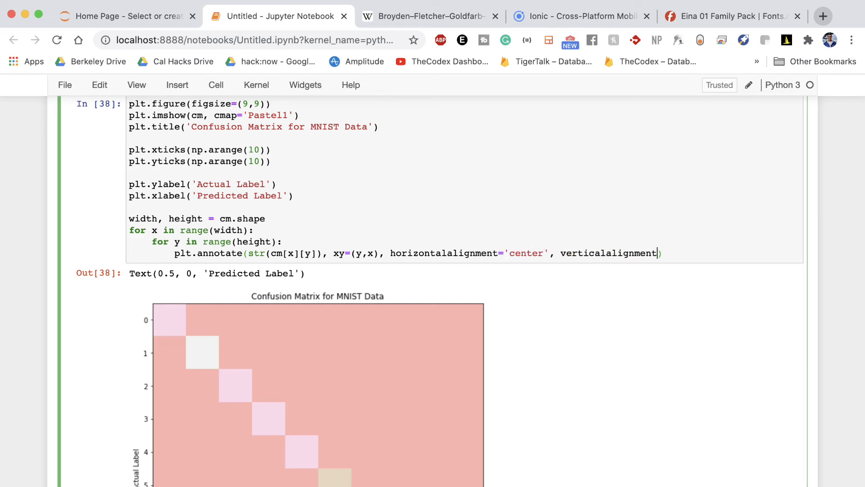
pyautogui.write("='center'")
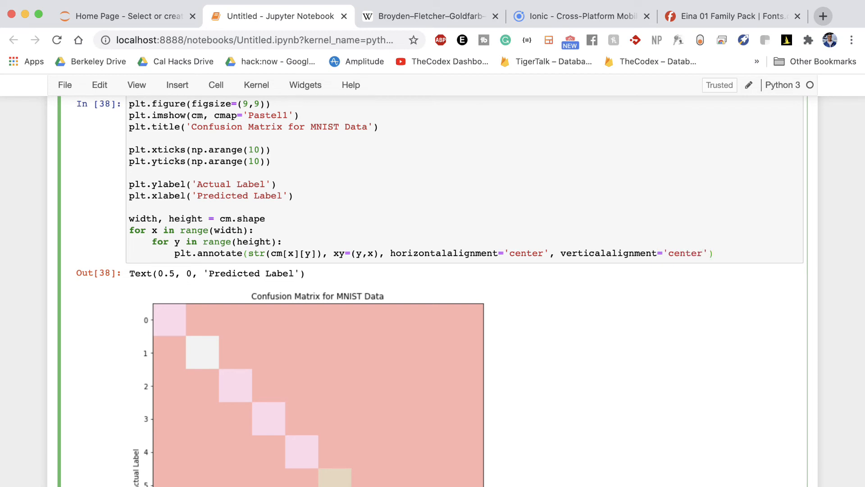
pyautogui.scroll(-3)
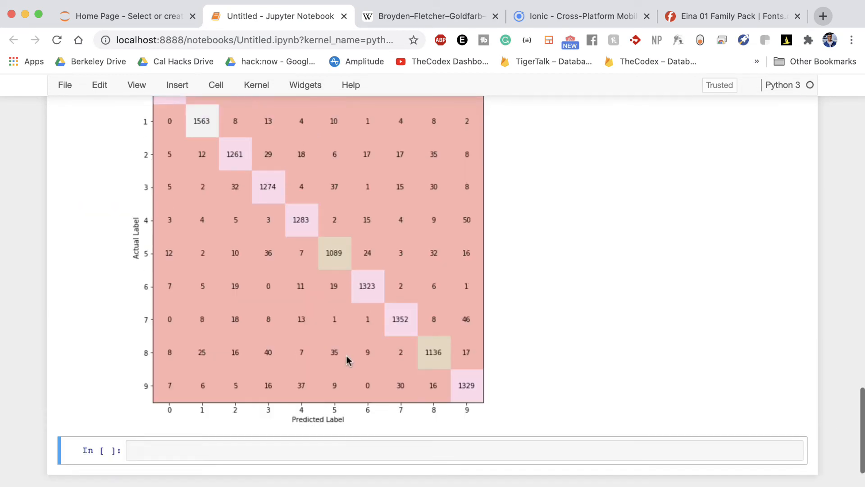
pyautogui.scroll(3)
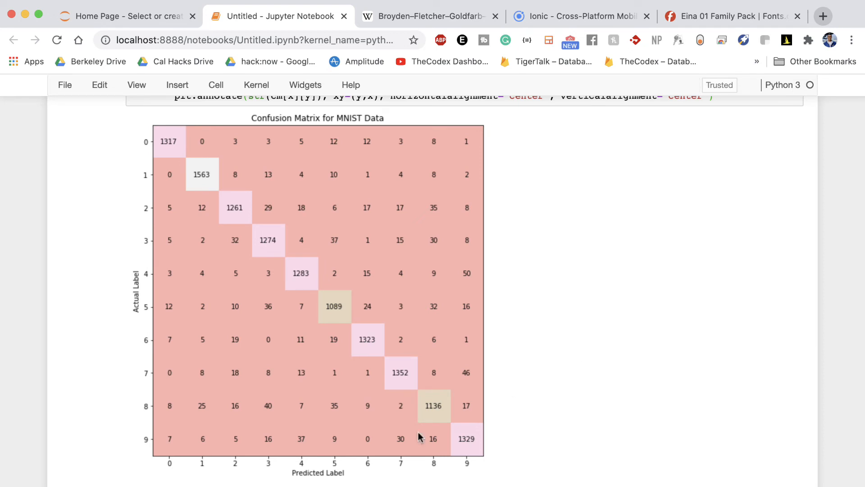
pyautogui.moveTo(202, 364)
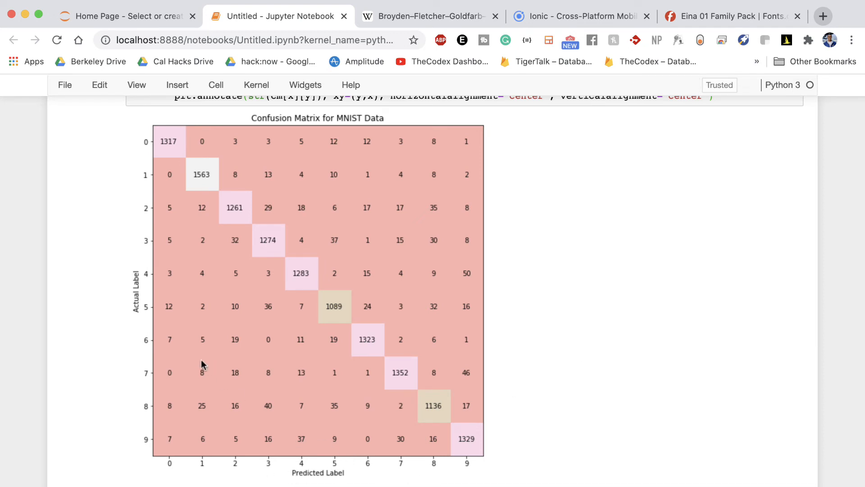
pyautogui.moveTo(204, 464)
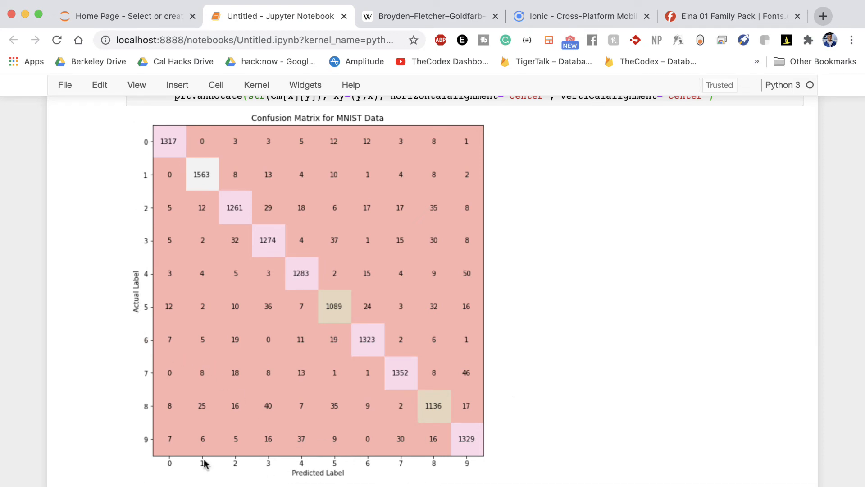
pyautogui.moveTo(132, 464)
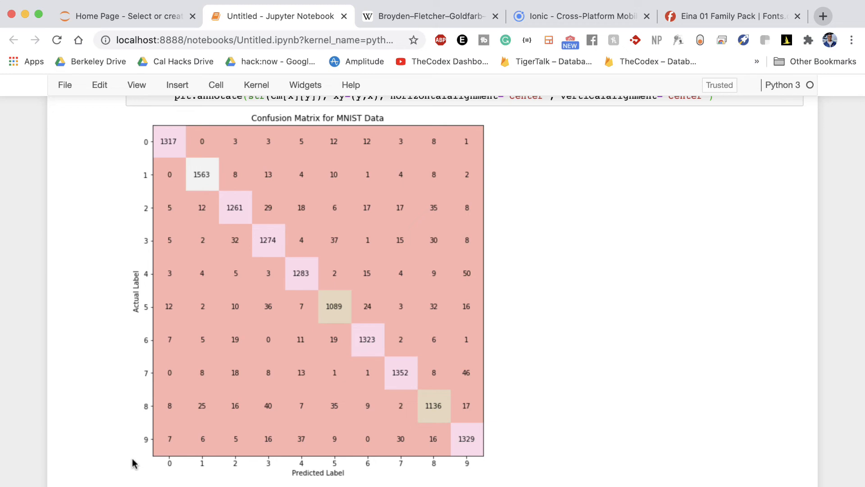
pyautogui.moveTo(209, 483)
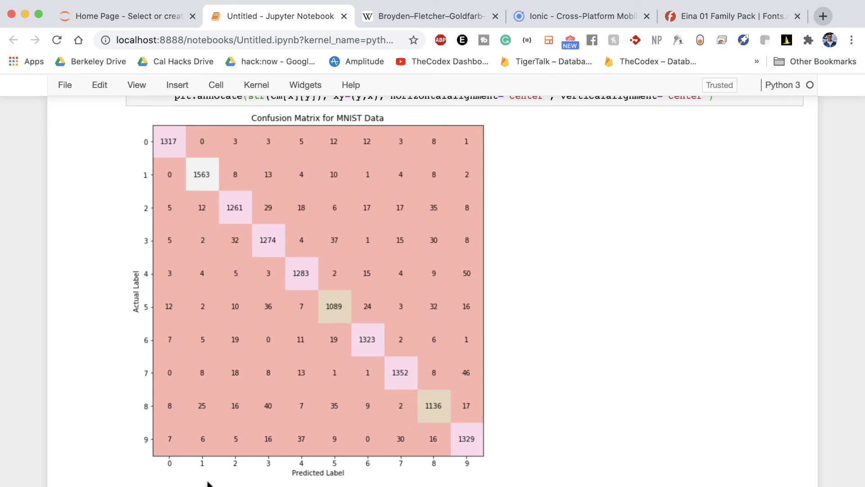
pyautogui.moveTo(174, 459)
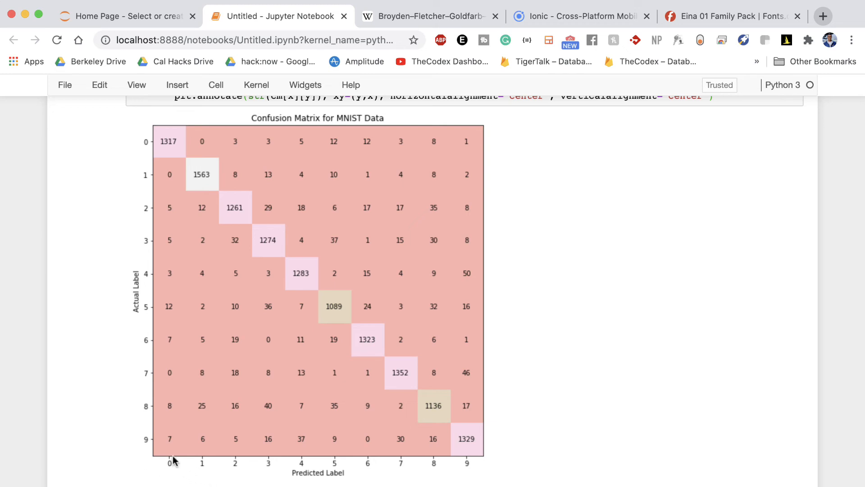
pyautogui.moveTo(175, 160)
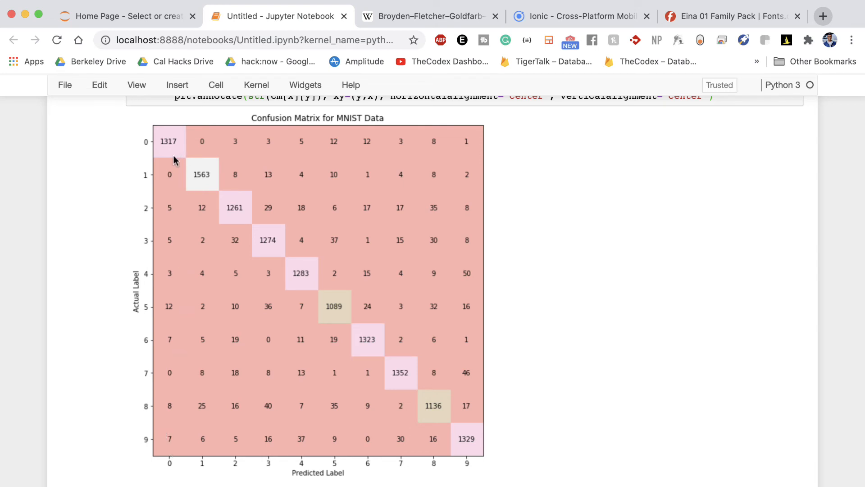
pyautogui.moveTo(163, 149)
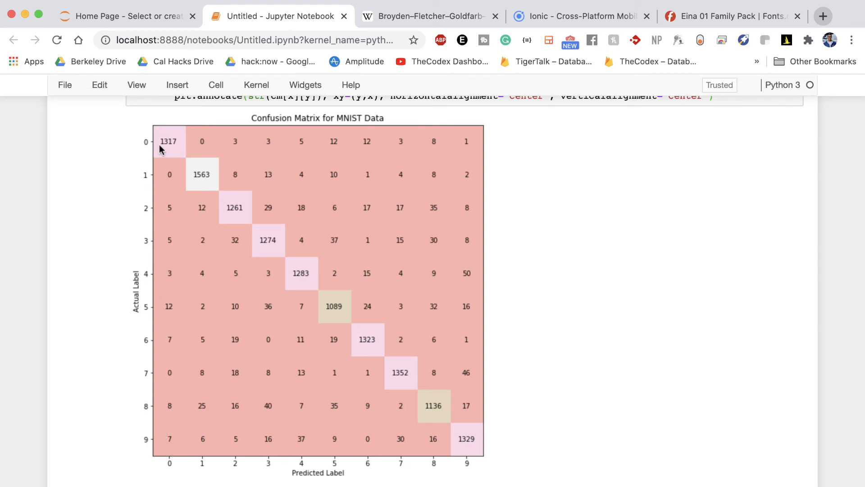
pyautogui.moveTo(172, 152)
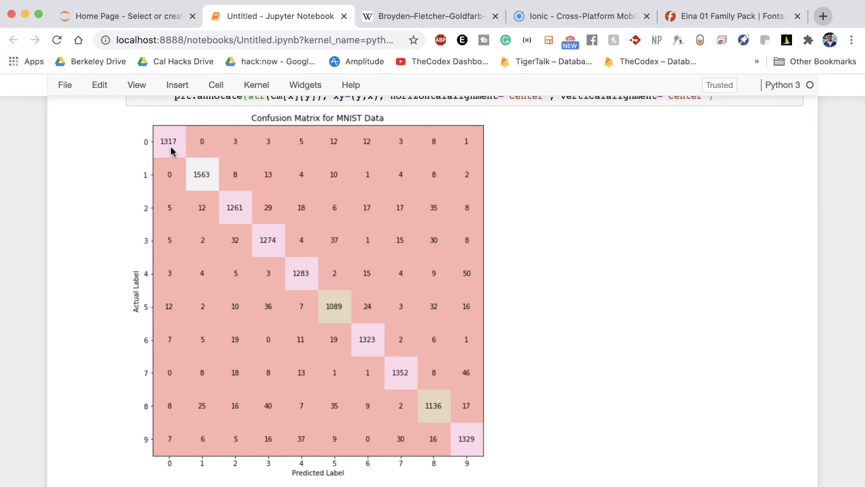
pyautogui.moveTo(168, 165)
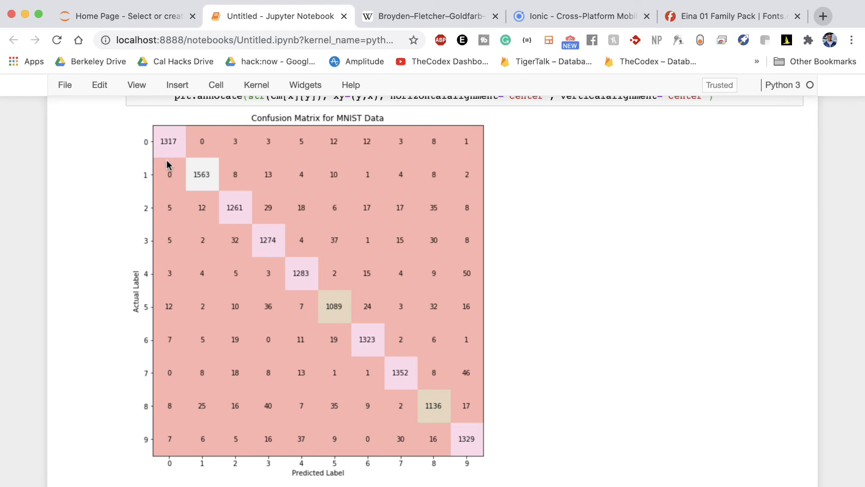
pyautogui.moveTo(148, 447)
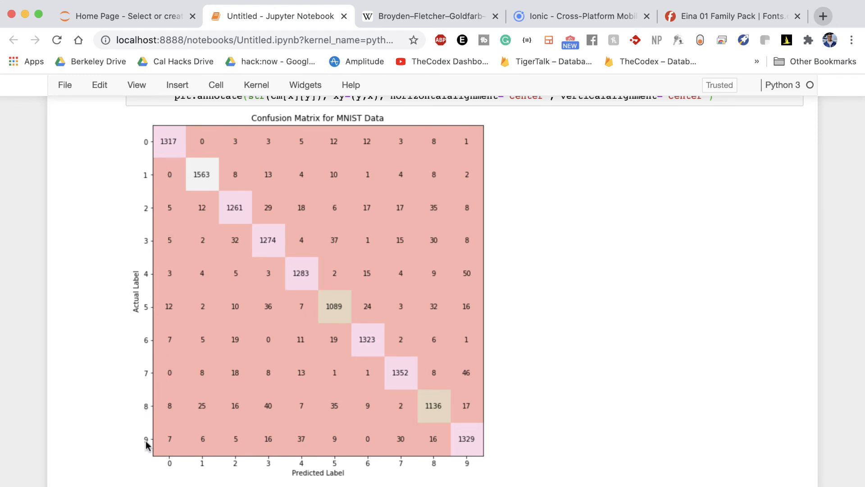
pyautogui.moveTo(174, 438)
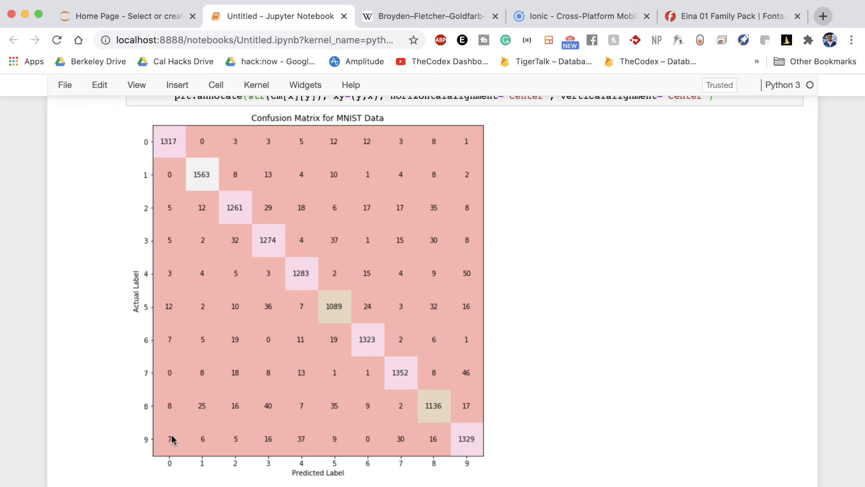
pyautogui.moveTo(422, 303)
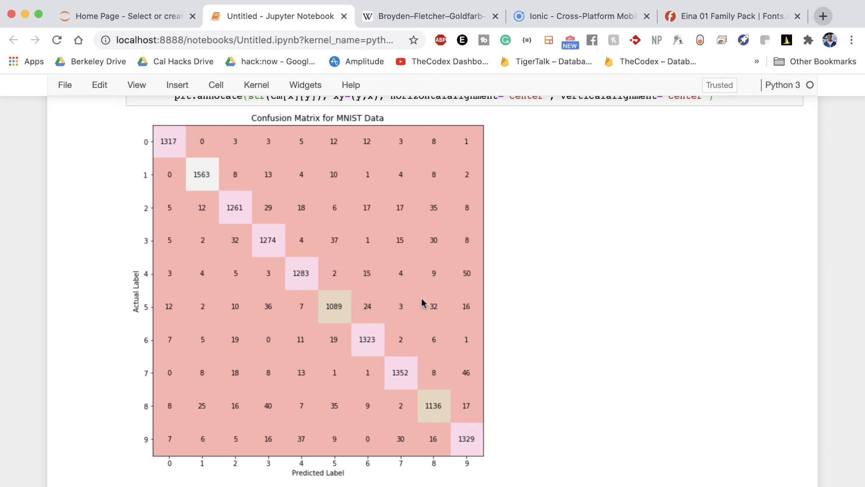
pyautogui.moveTo(464, 278)
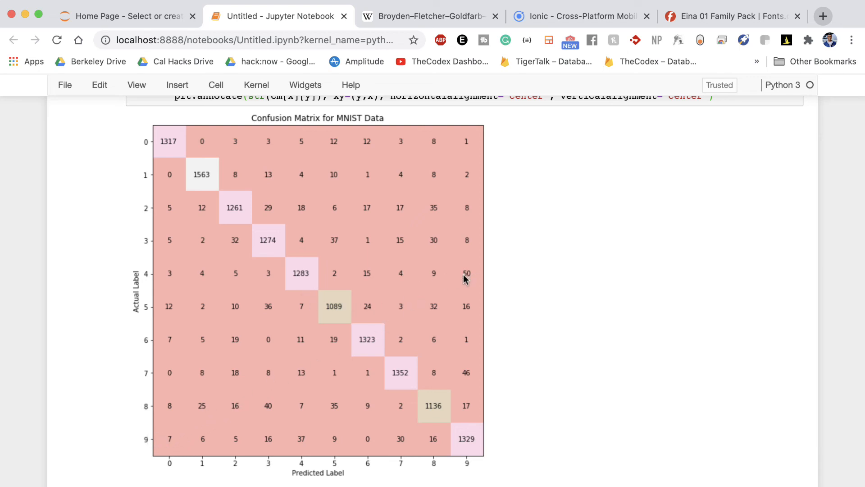
pyautogui.moveTo(465, 284)
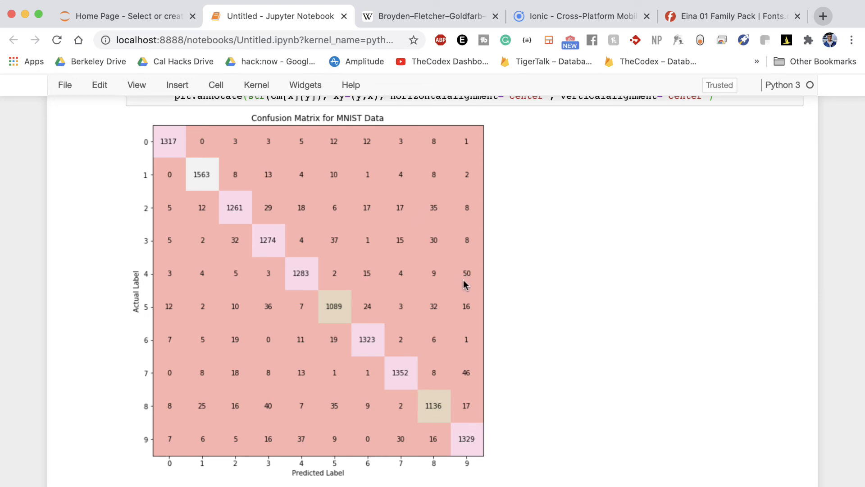
pyautogui.moveTo(467, 279)
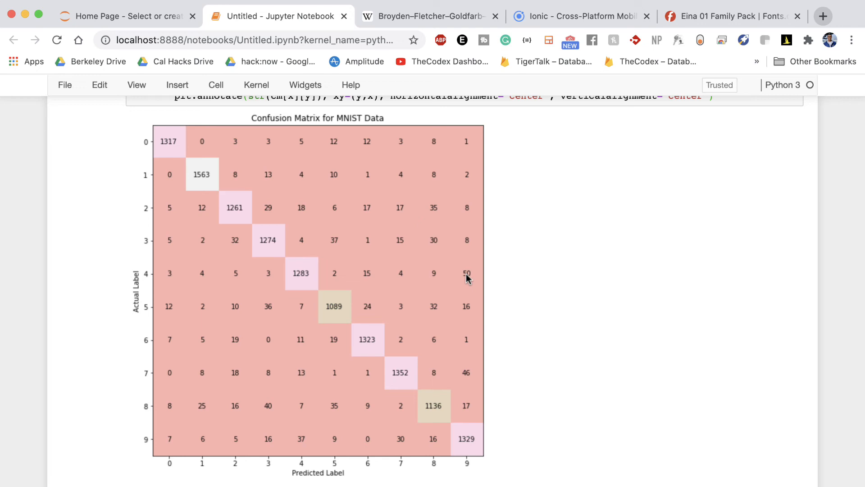
pyautogui.moveTo(467, 276)
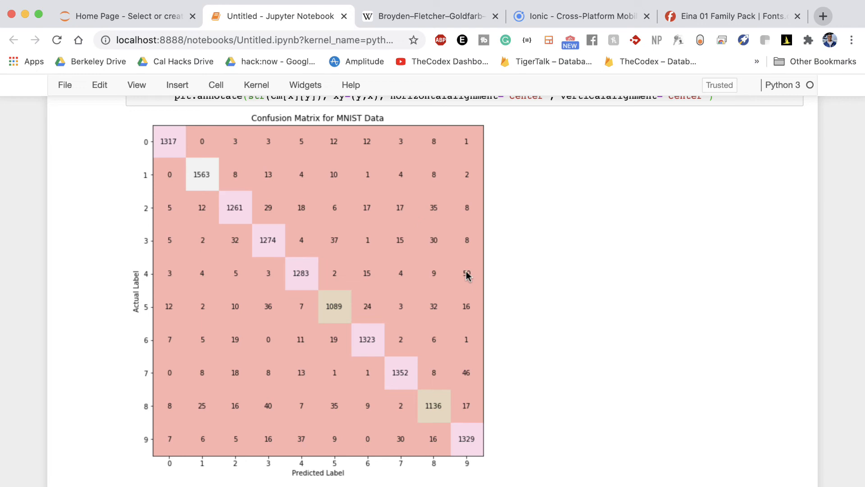
pyautogui.moveTo(466, 279)
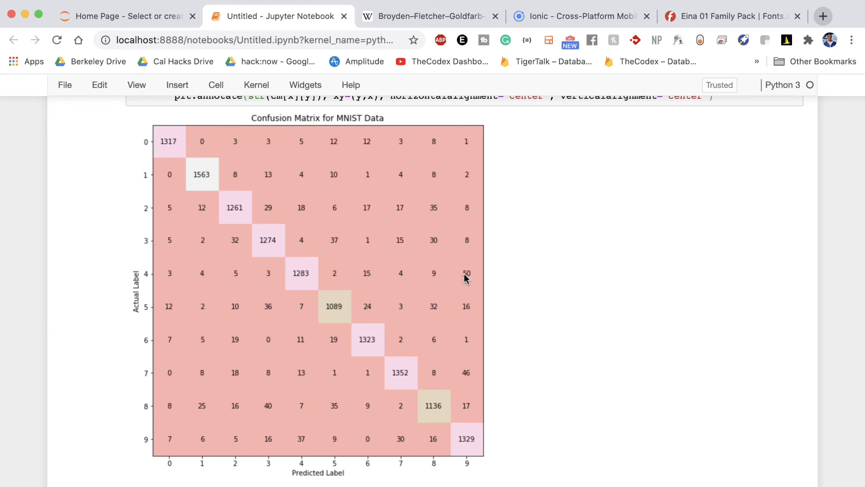
pyautogui.moveTo(433, 210)
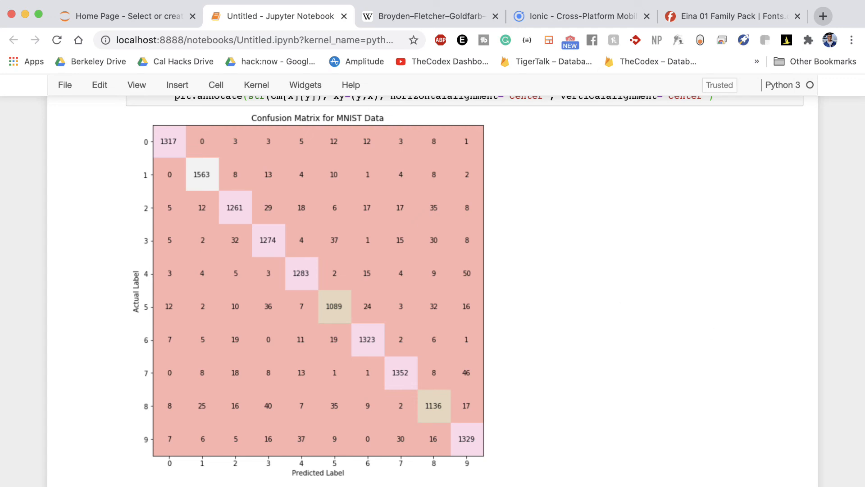
pyautogui.moveTo(657, 310)
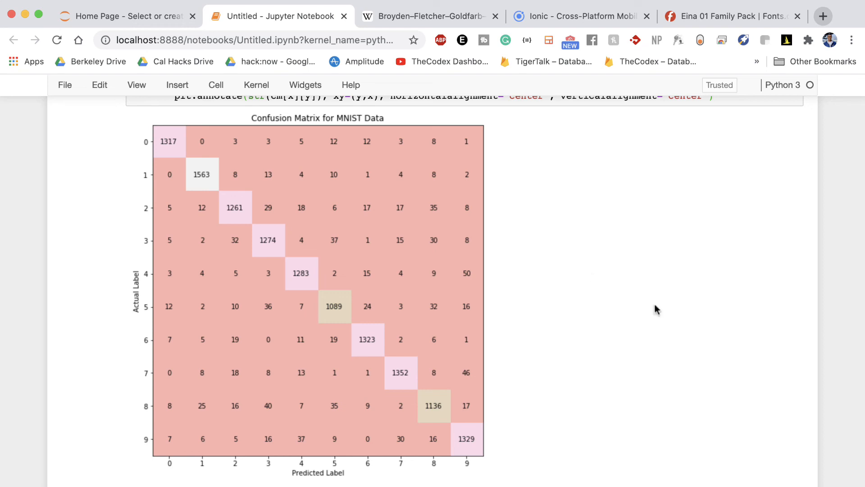
pyautogui.moveTo(155, 209)
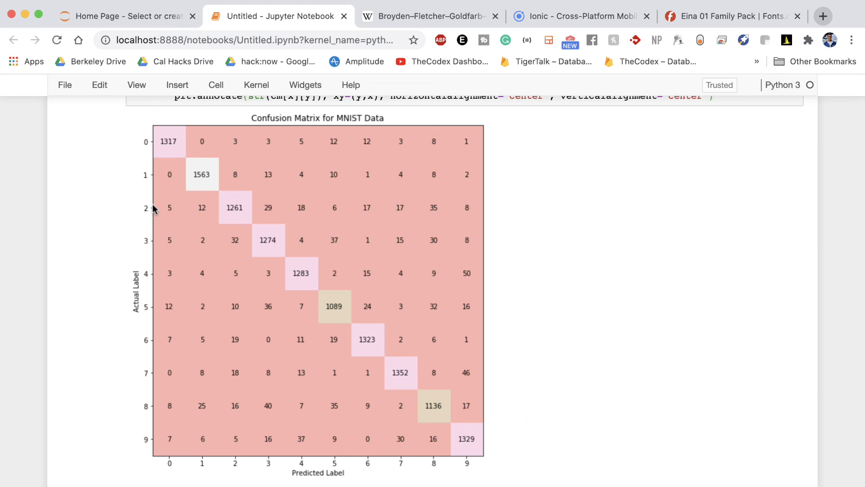
pyautogui.moveTo(462, 378)
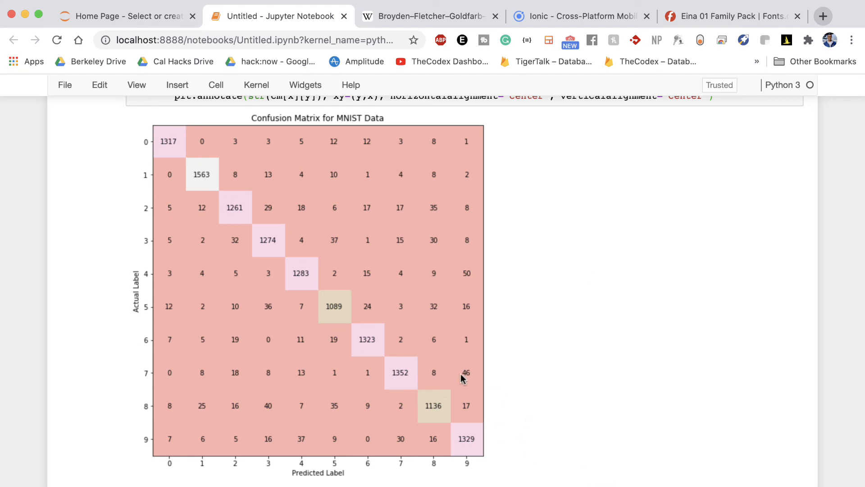
# Scroll up to the plotting code above the annotated confusion matrix.
pyautogui.scroll(3)
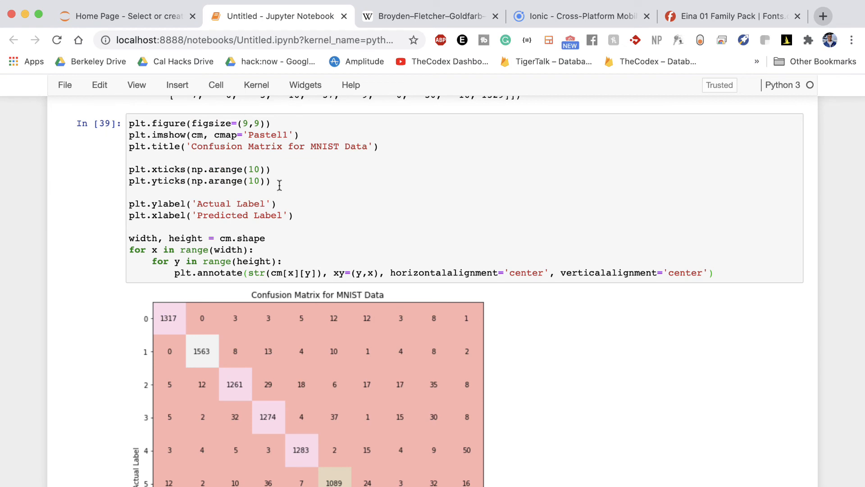
pyautogui.moveTo(277, 188)
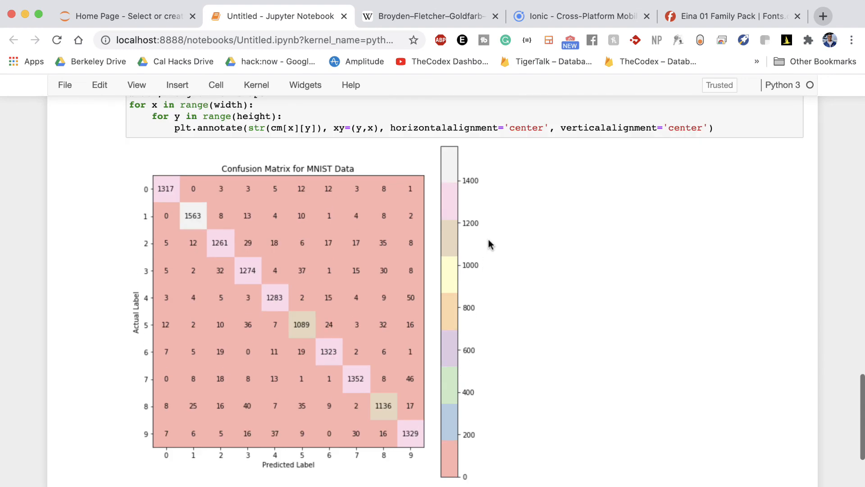
pyautogui.moveTo(454, 425)
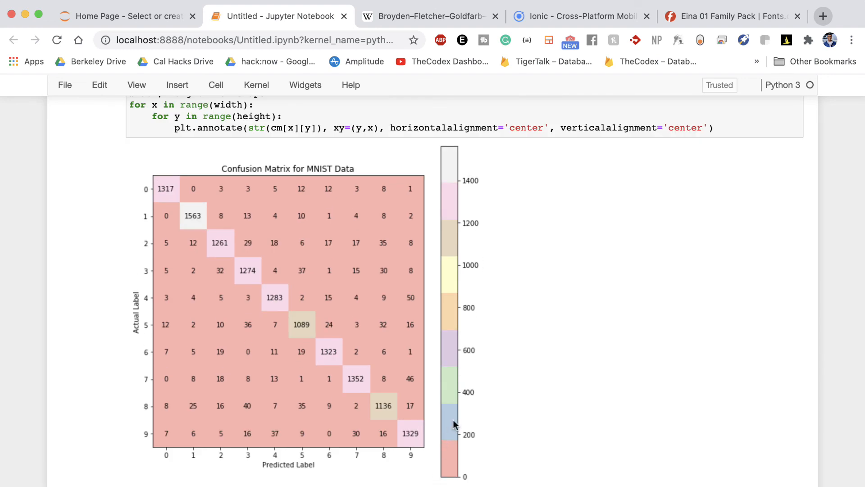
pyautogui.moveTo(453, 422)
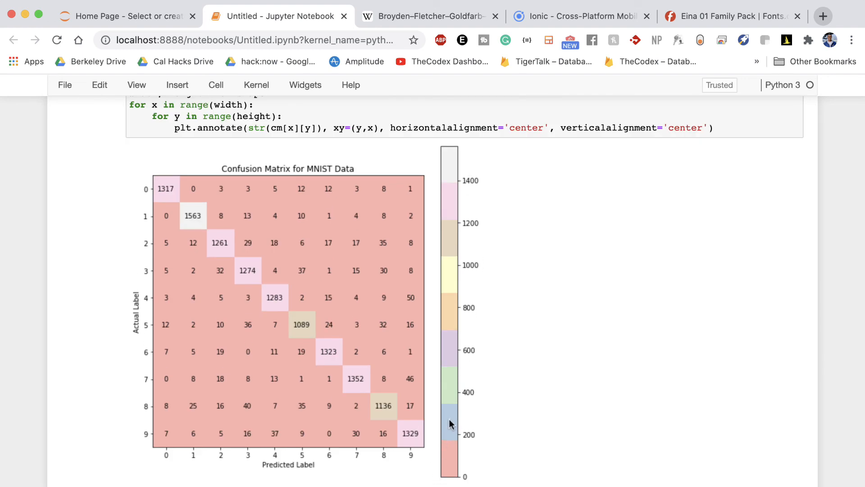
pyautogui.moveTo(418, 371)
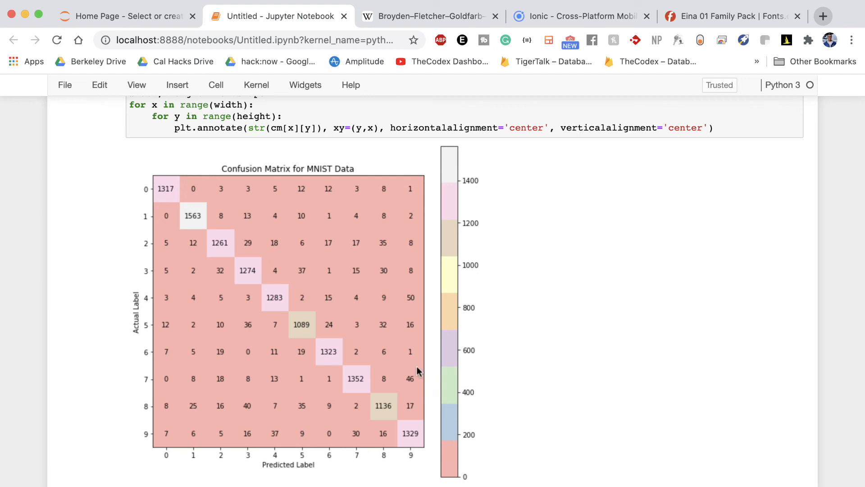
pyautogui.moveTo(414, 307)
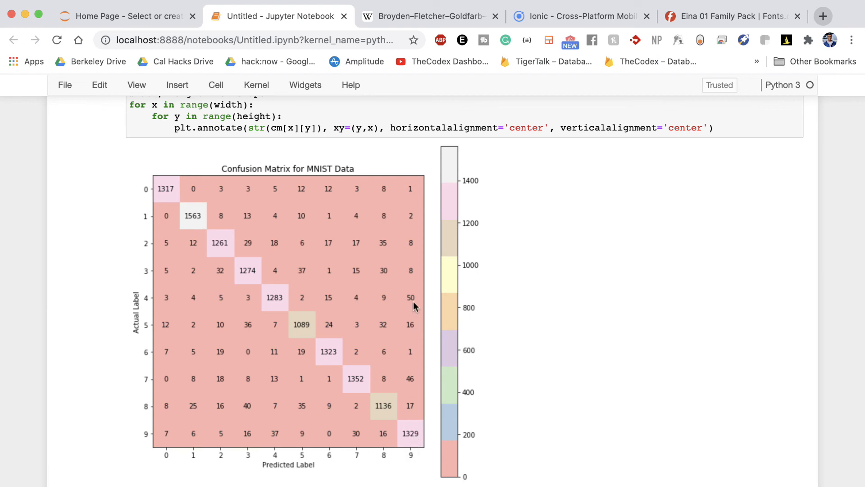
pyautogui.moveTo(461, 452)
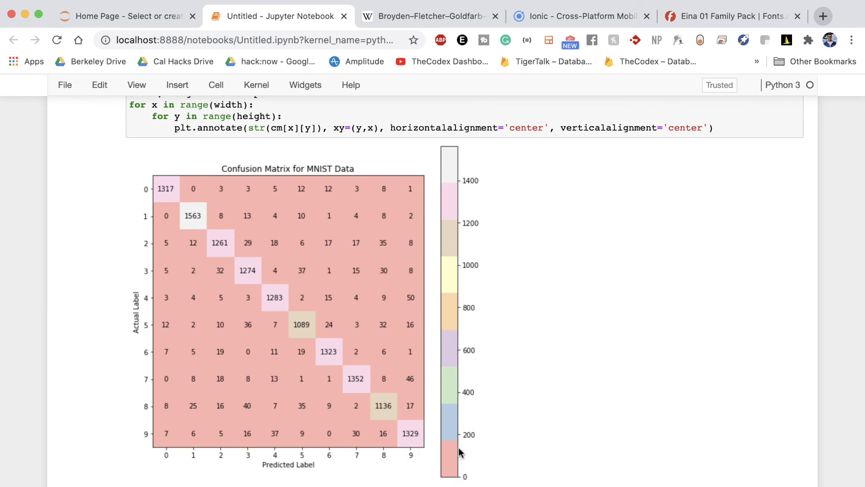
pyautogui.moveTo(416, 308)
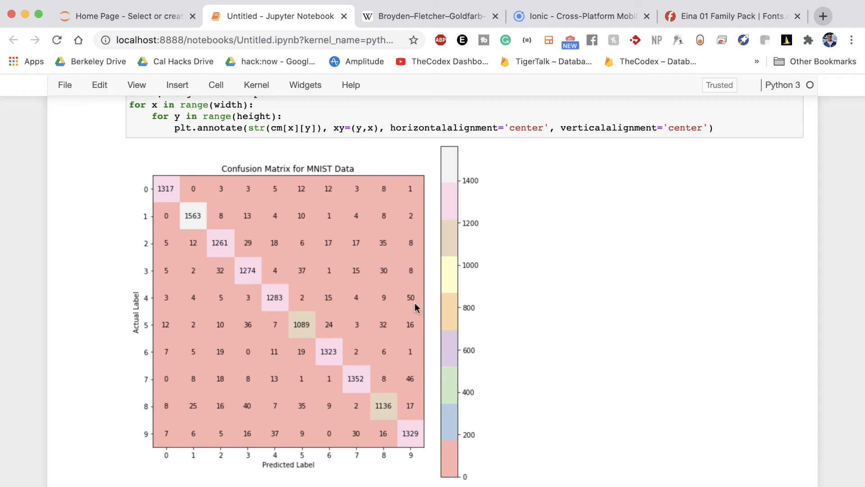
pyautogui.moveTo(415, 316)
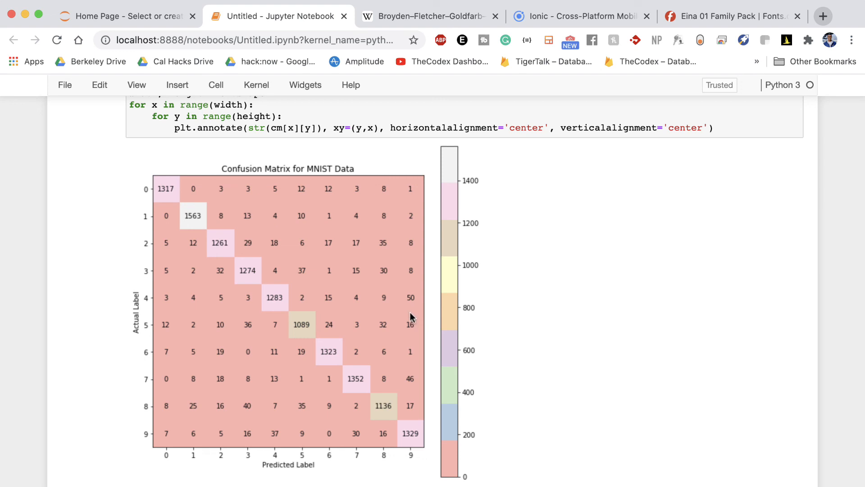
pyautogui.moveTo(407, 313)
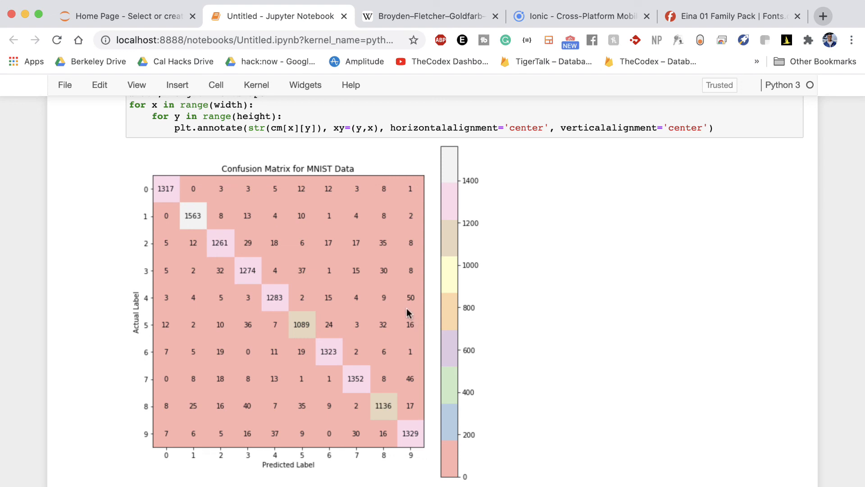
pyautogui.moveTo(396, 310)
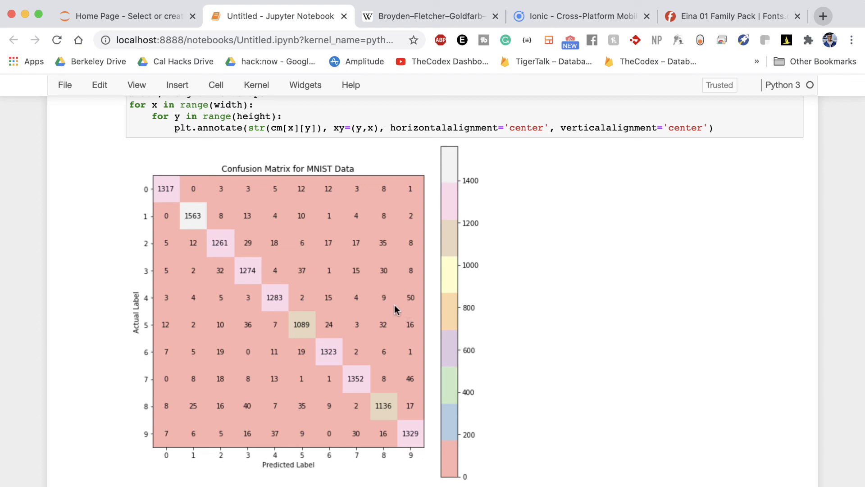
pyautogui.moveTo(385, 314)
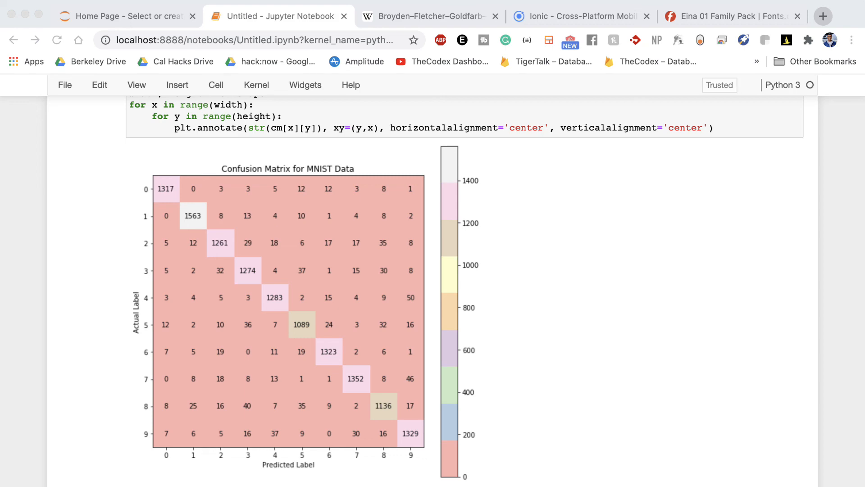
pyautogui.scroll(3)
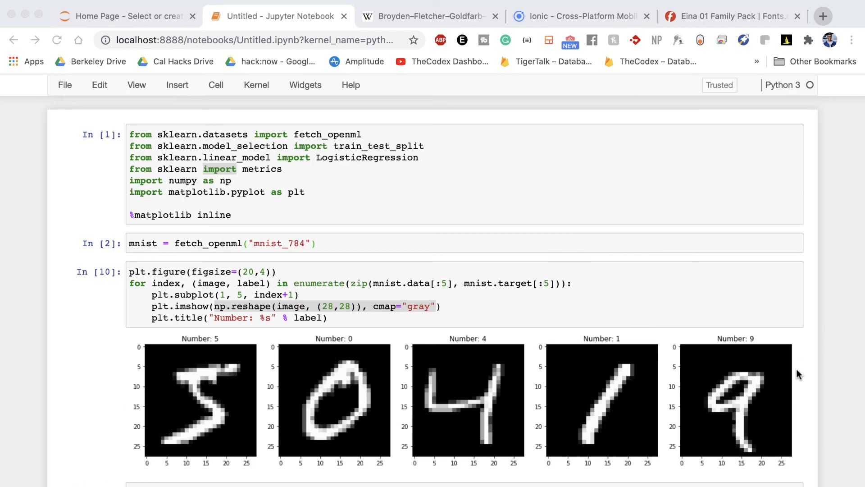
pyautogui.moveTo(796, 379)
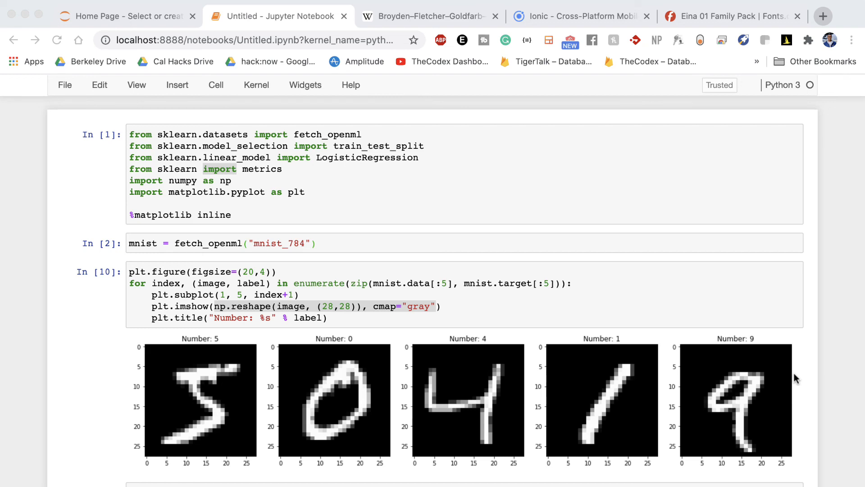
pyautogui.moveTo(493, 273)
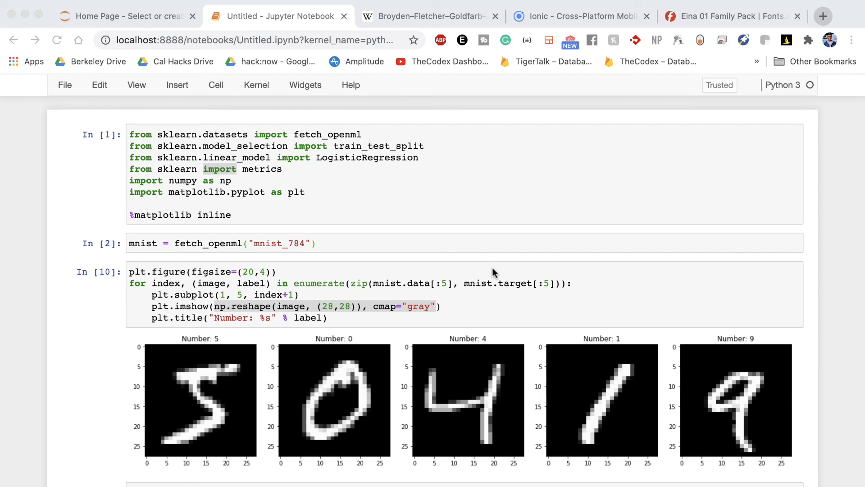
pyautogui.moveTo(501, 283)
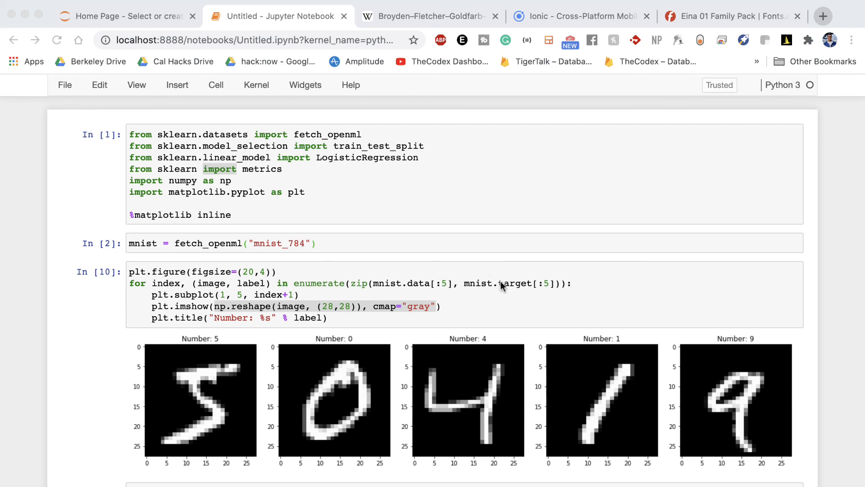
pyautogui.scroll(-3)
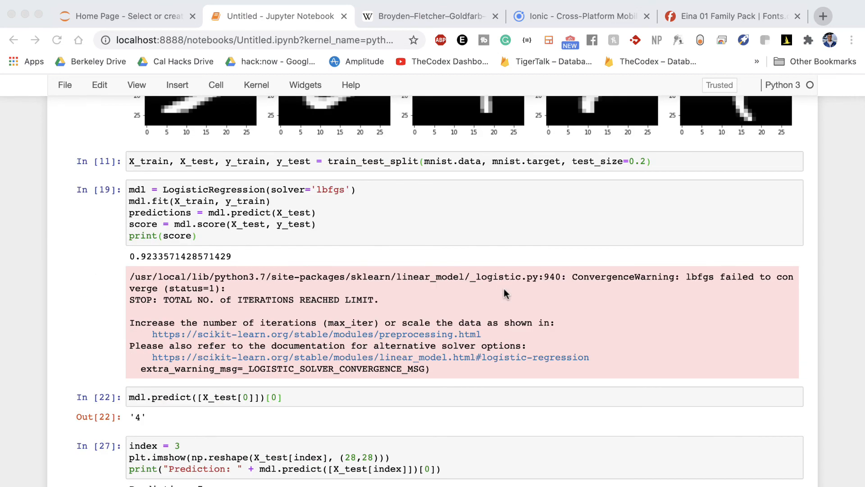
pyautogui.scroll(-3)
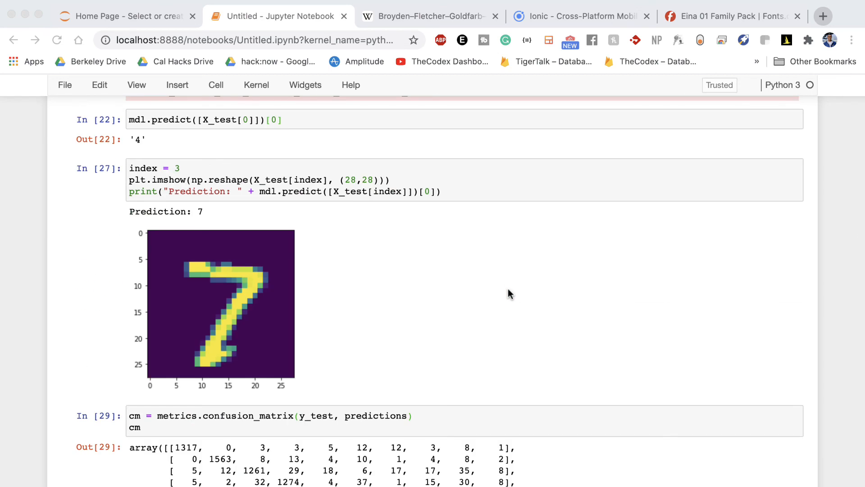